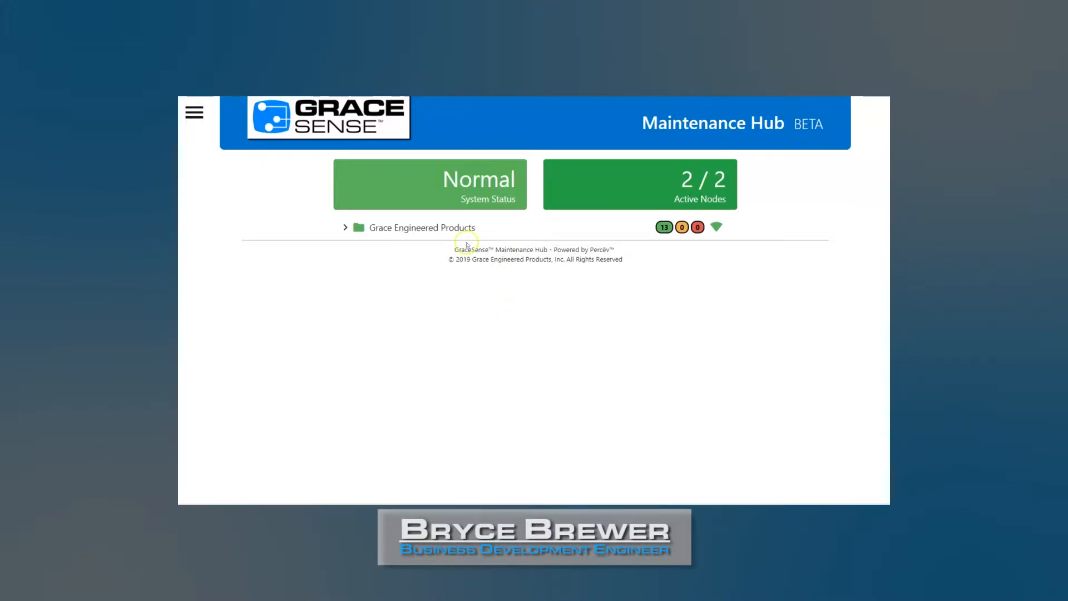
mouse_move(437, 243)
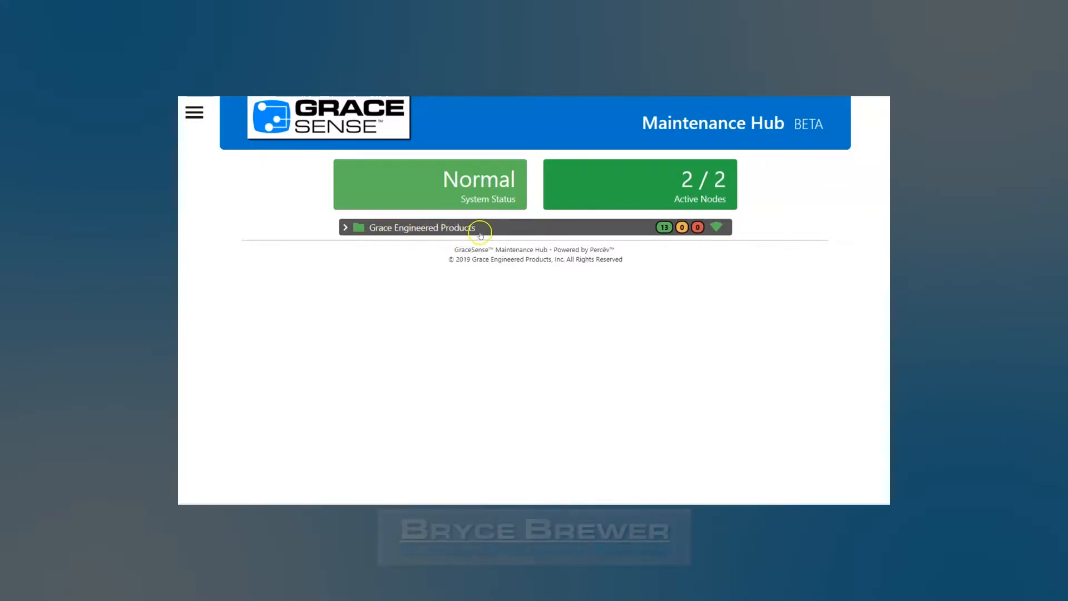
Step: Expand Grace Engineered Products, then Warehouse Trade Show Booth, to list its two nodes
left_click(345, 227)
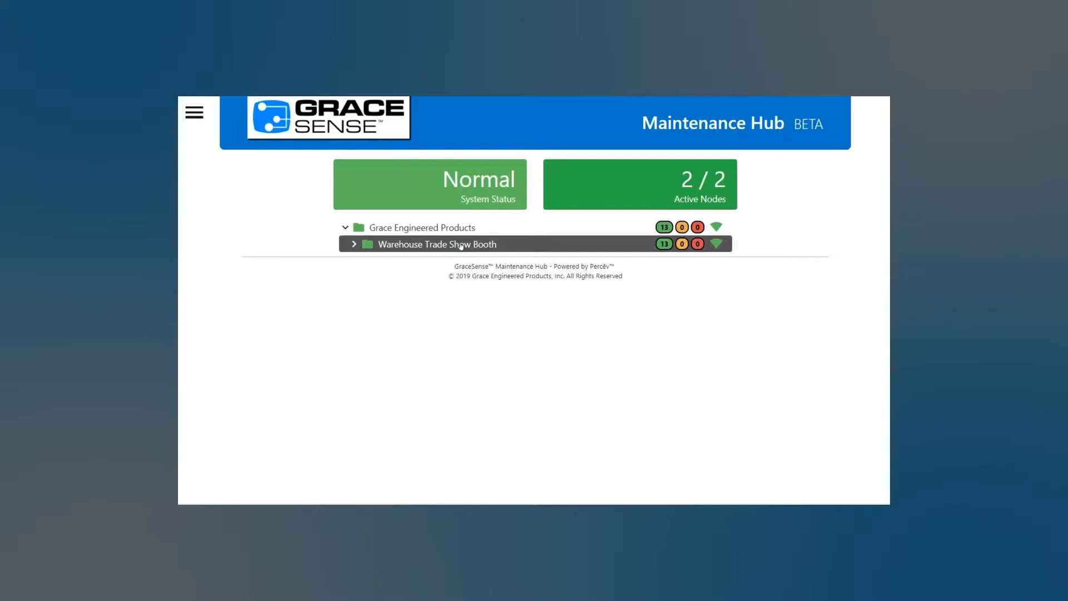
mouse_move(377, 267)
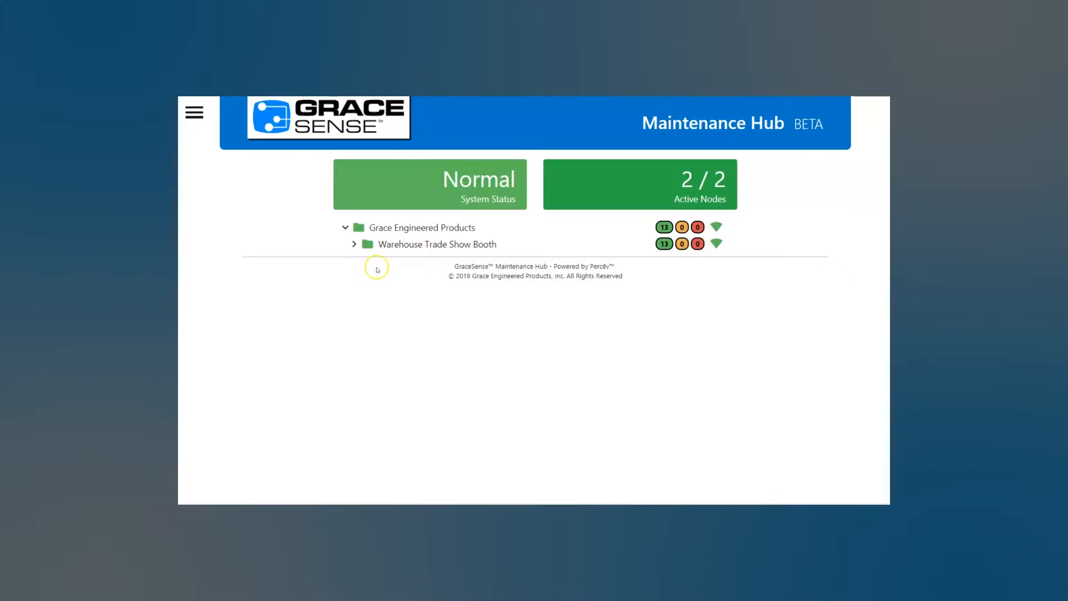
mouse_move(398, 297)
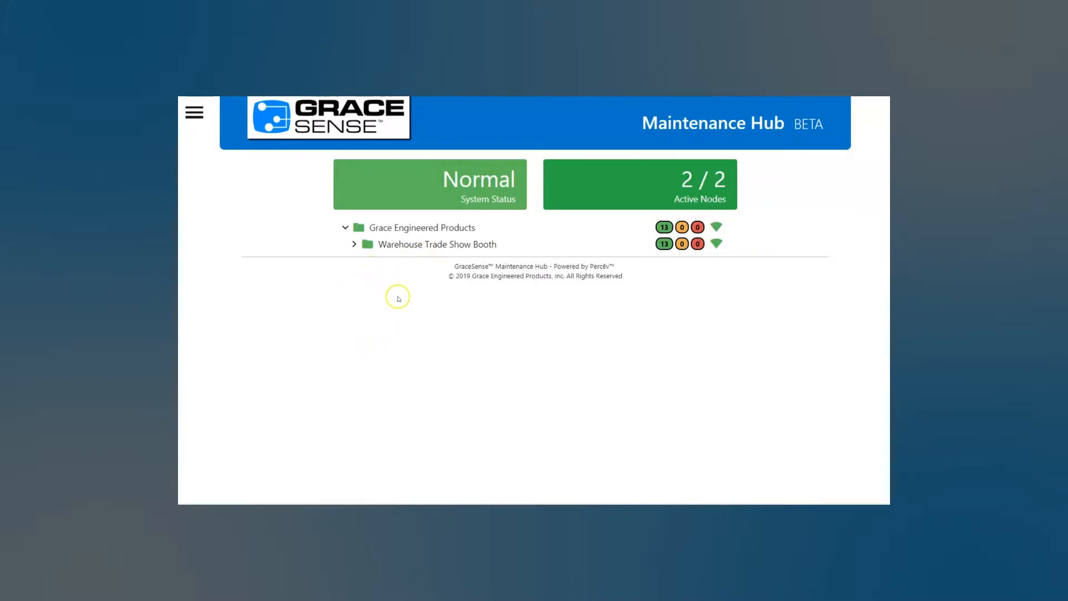
left_click(436, 244)
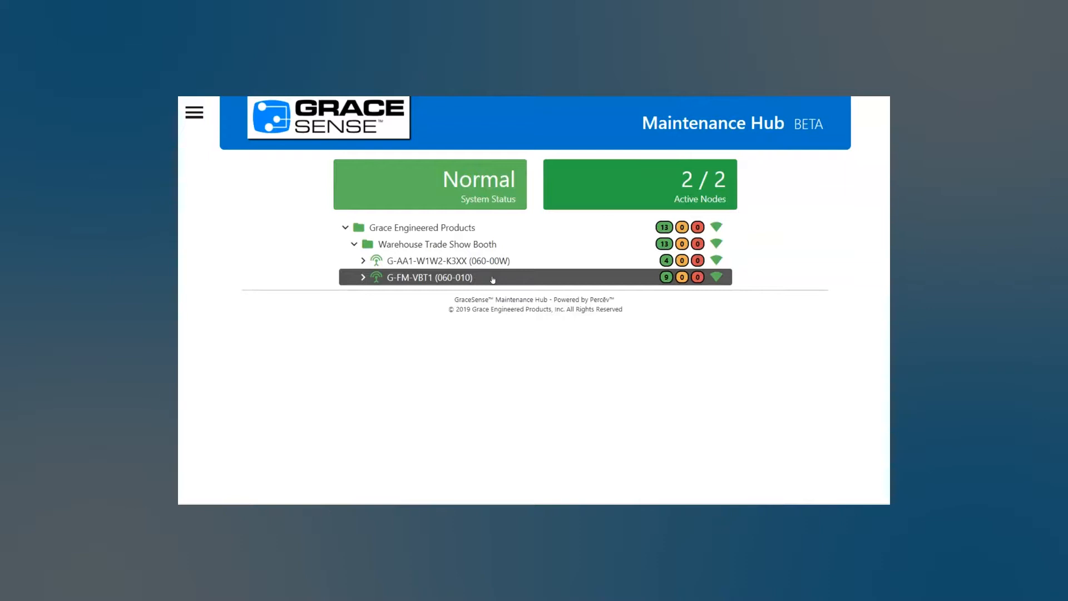
Step: Expand nodes G-AA1-W1W2-K3XX and G-FM-VBT1 to list their voltage, temperature, battery and acceleration readings
left_click(364, 260)
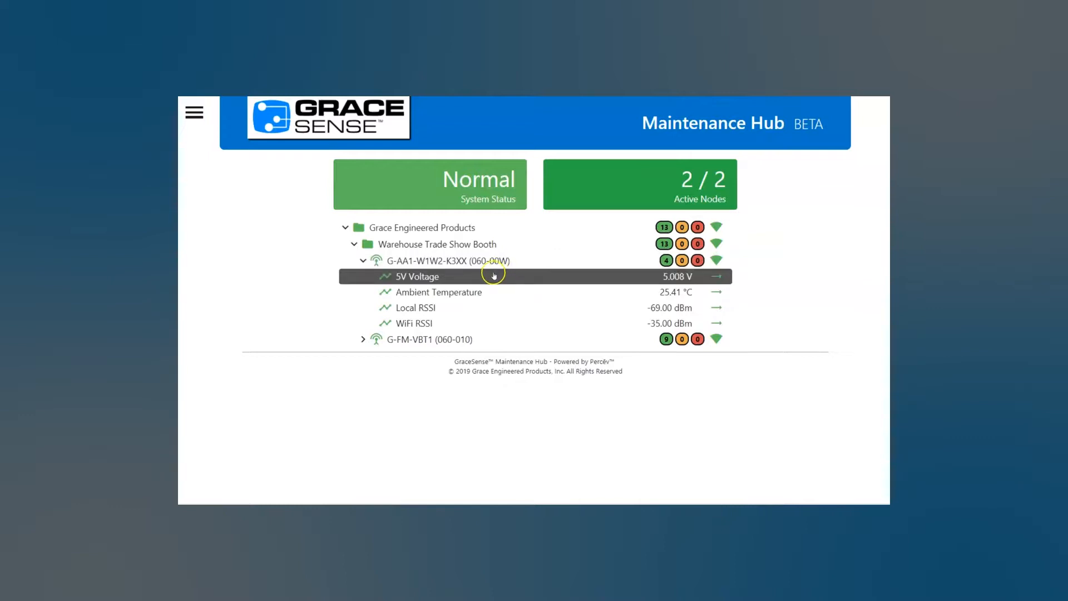
mouse_move(485, 292)
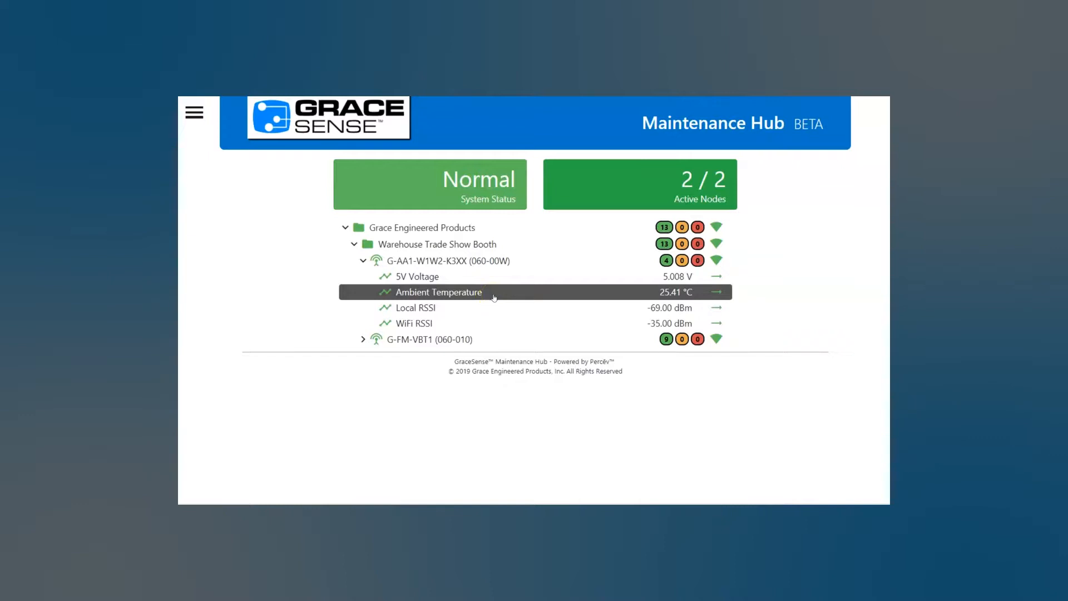
mouse_move(483, 307)
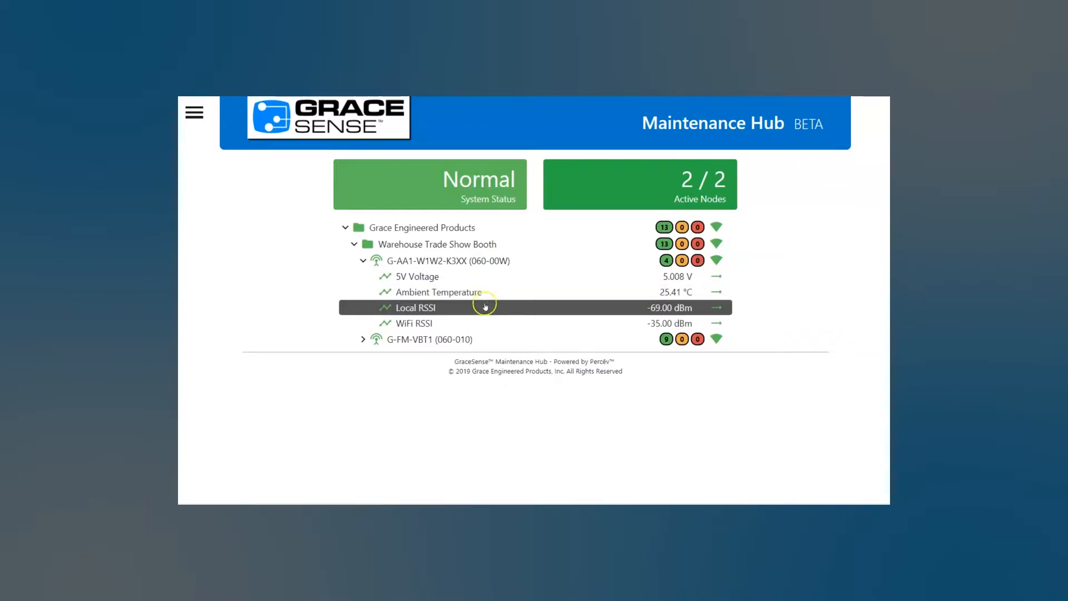
mouse_move(479, 313)
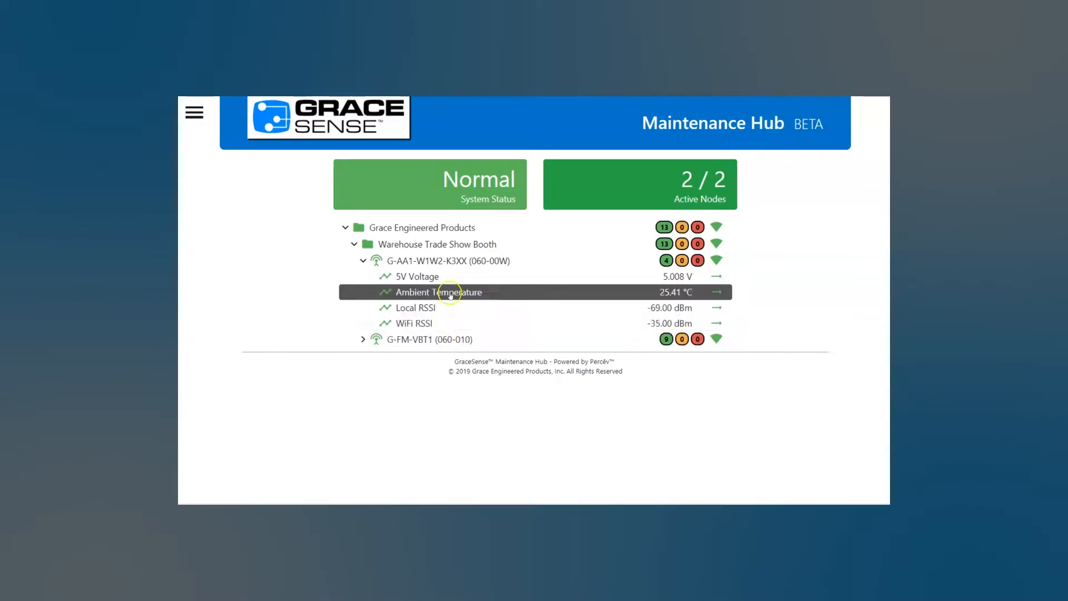
left_click(363, 340)
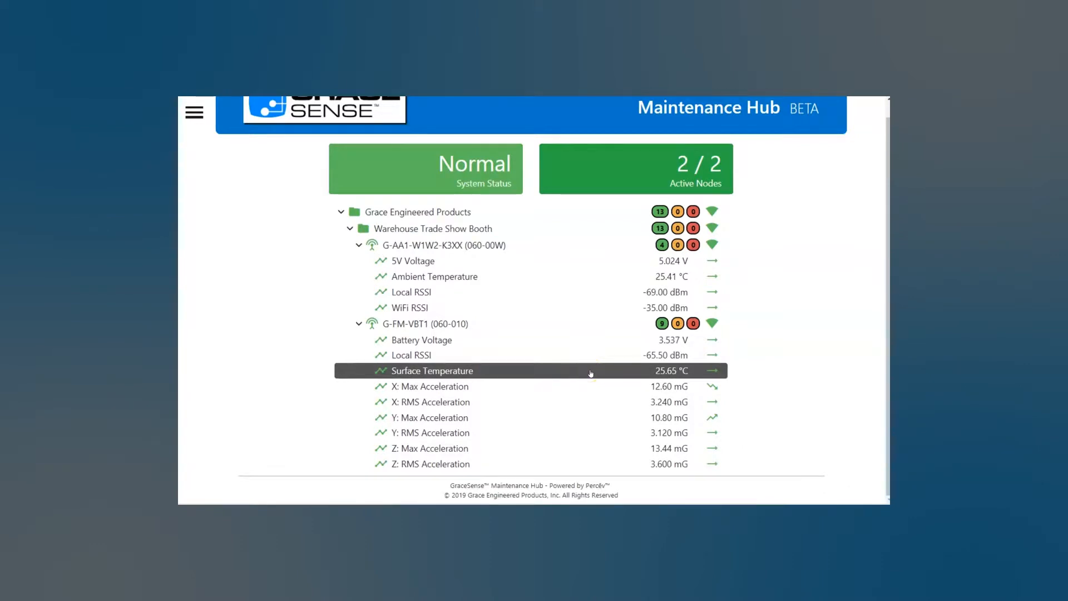
mouse_move(560, 394)
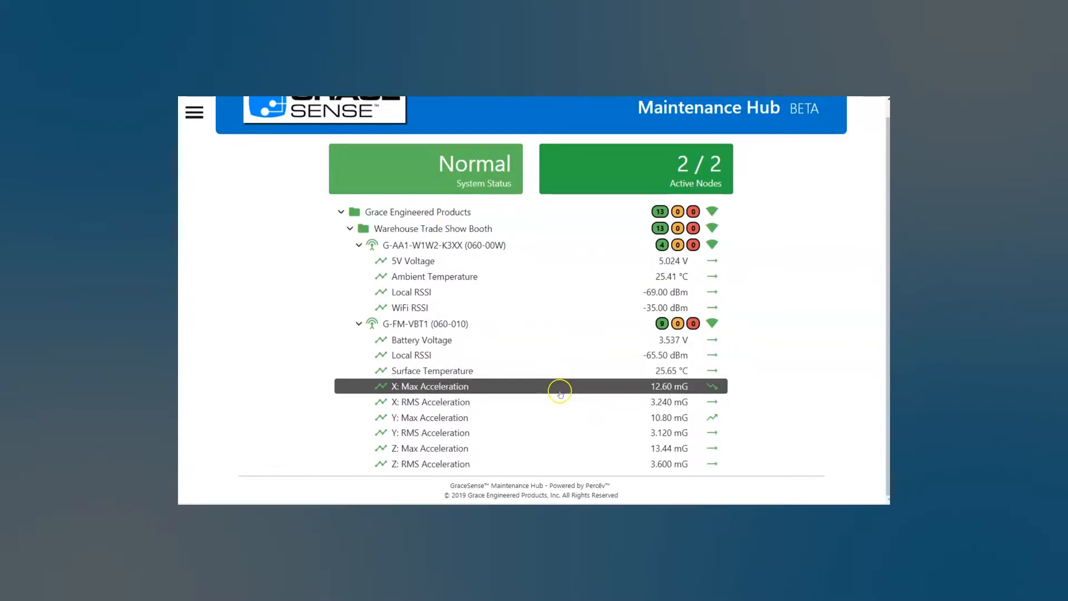
mouse_move(558, 401)
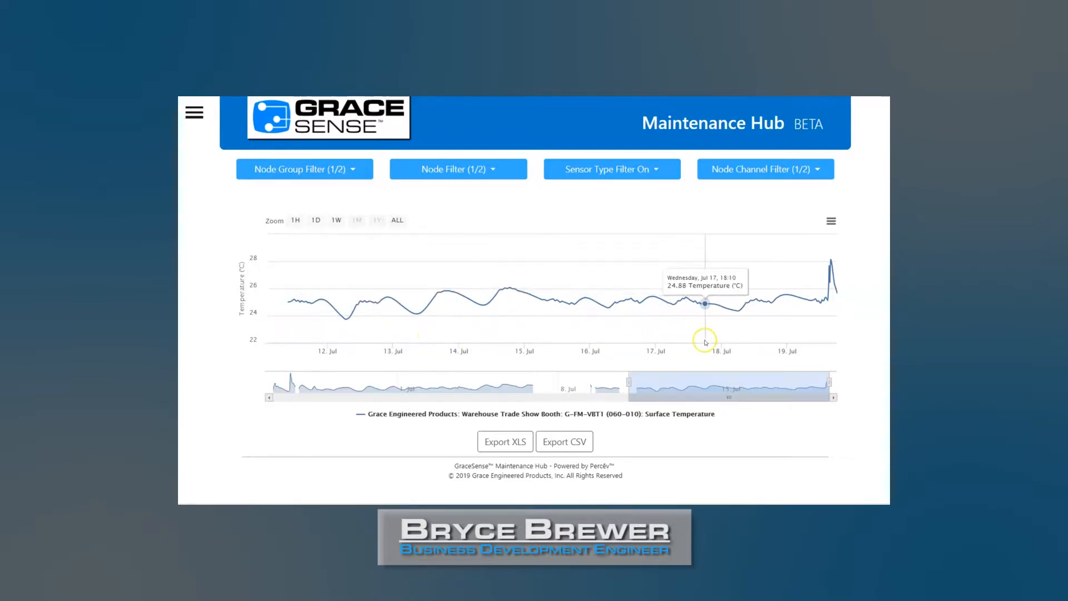
mouse_move(602, 439)
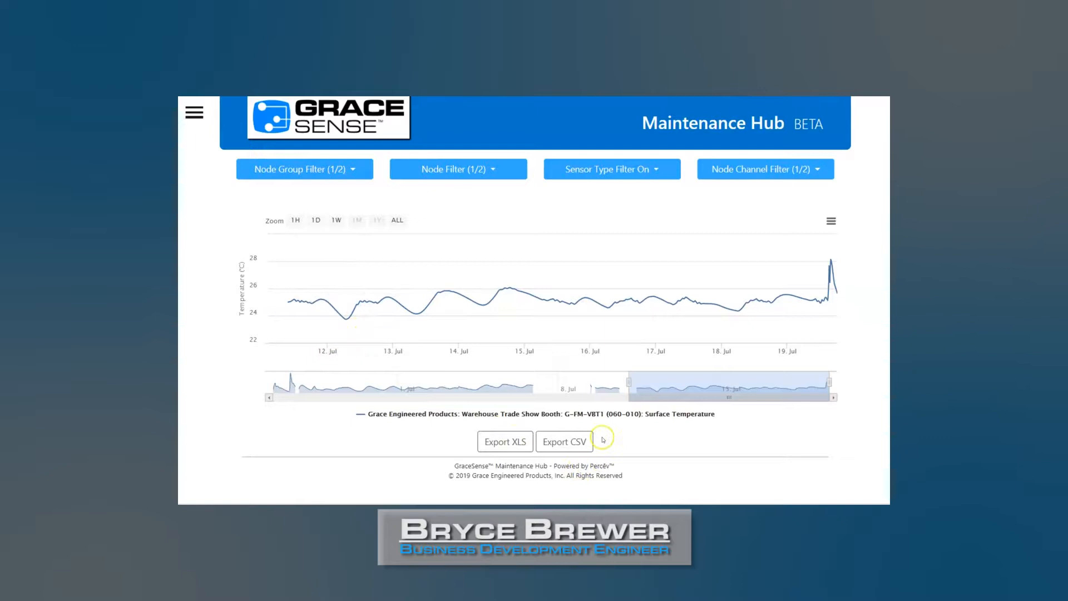
mouse_move(767, 366)
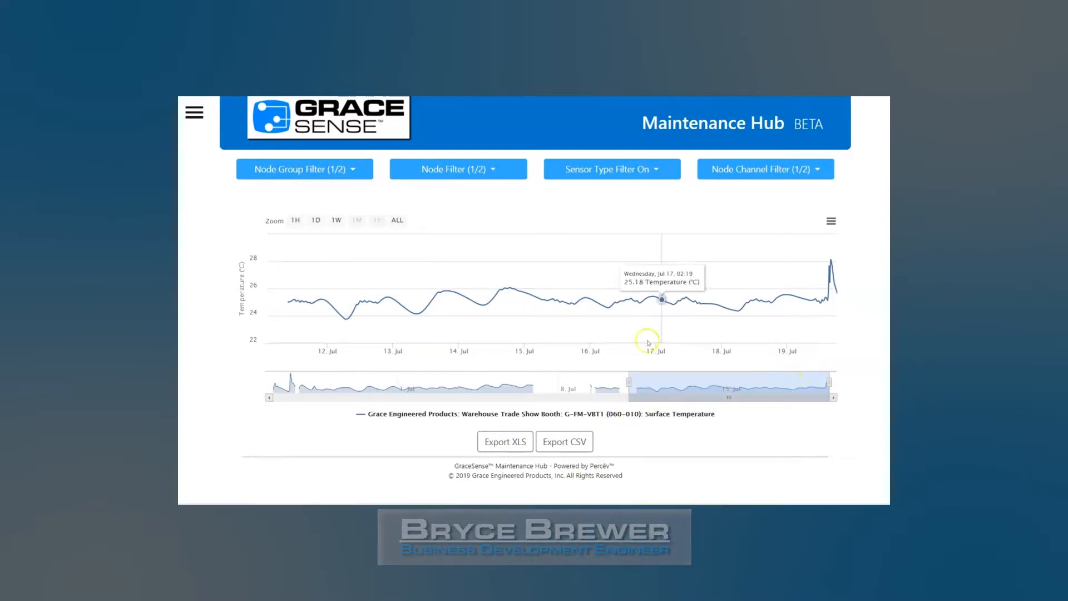
mouse_move(866, 331)
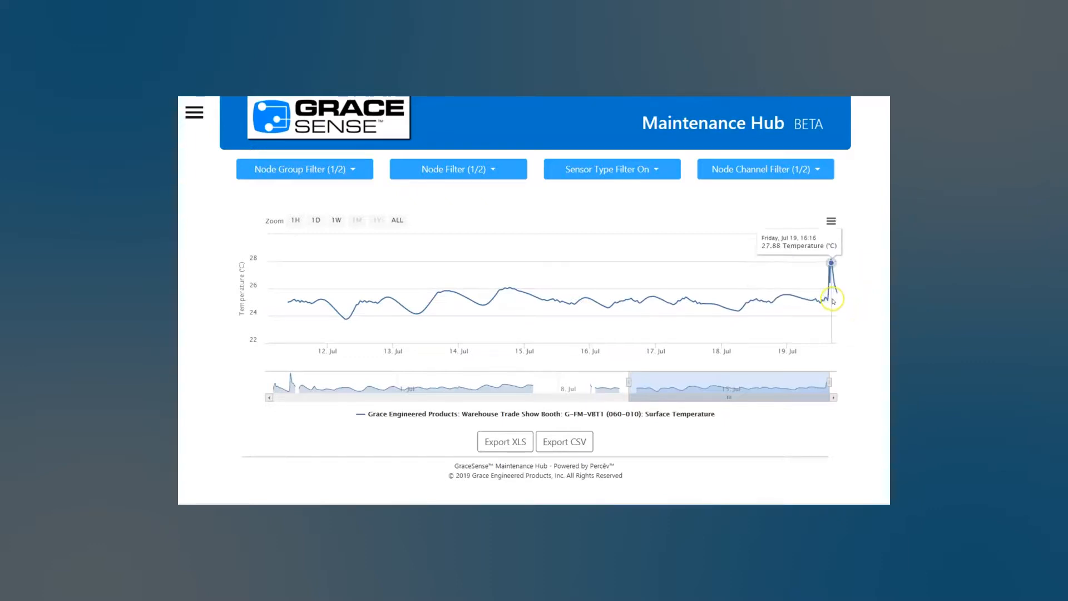
mouse_move(843, 295)
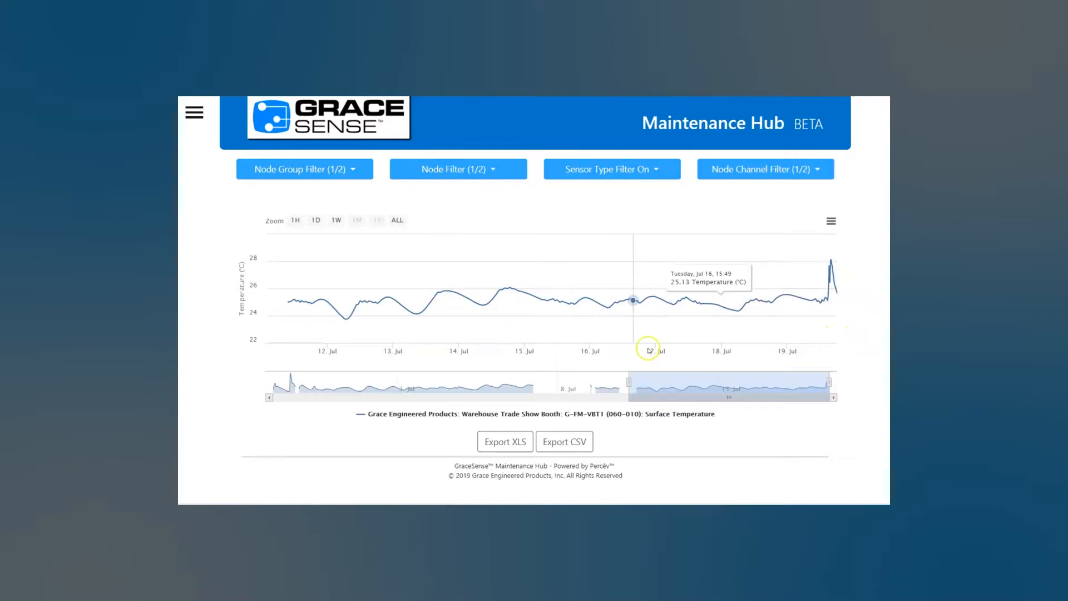
mouse_move(834, 305)
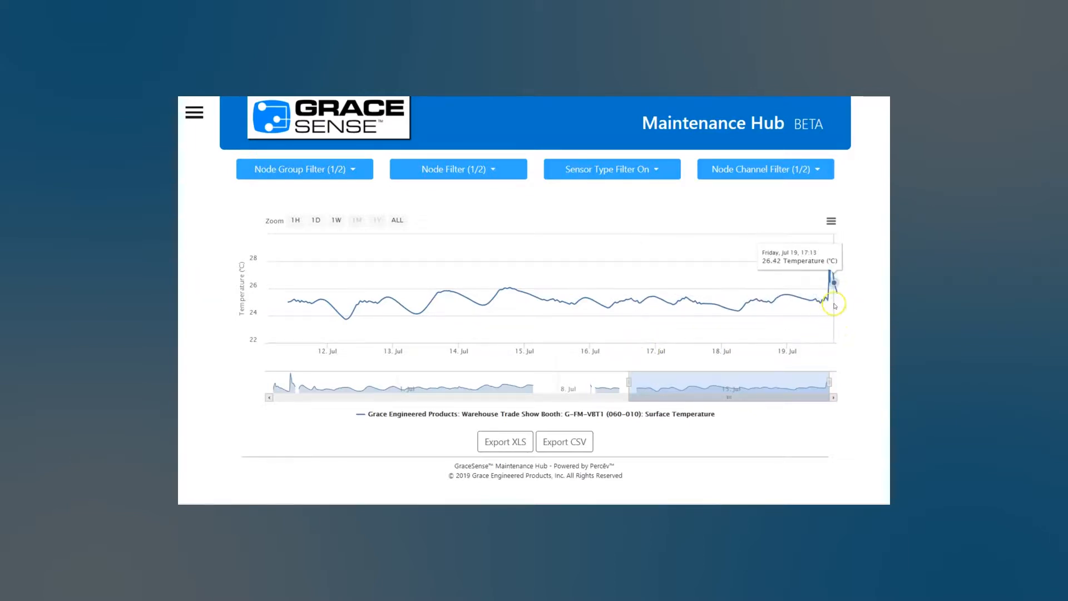
mouse_move(800, 339)
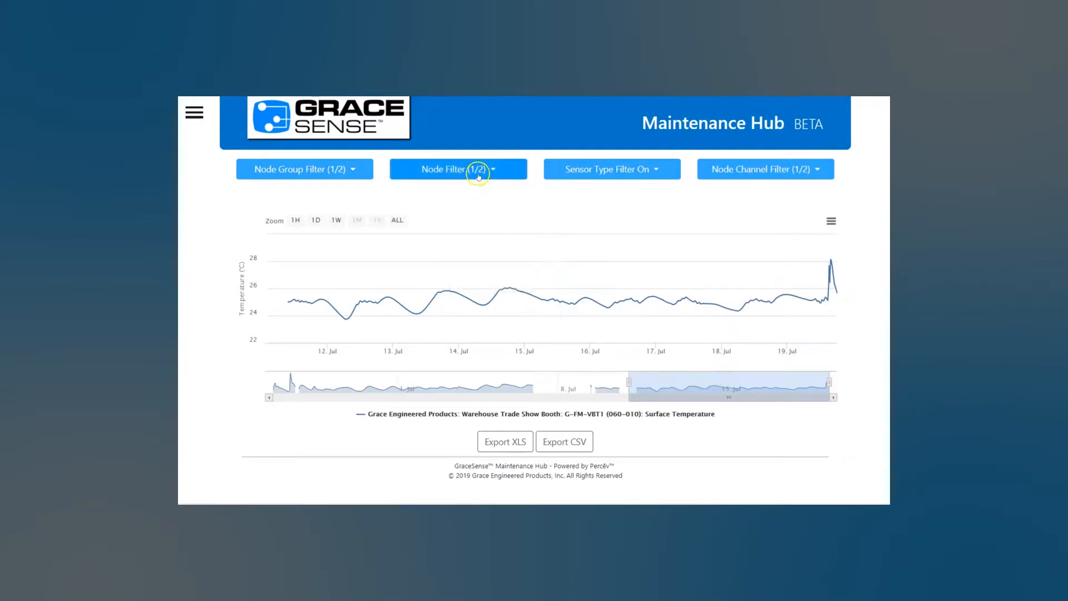
mouse_move(461, 222)
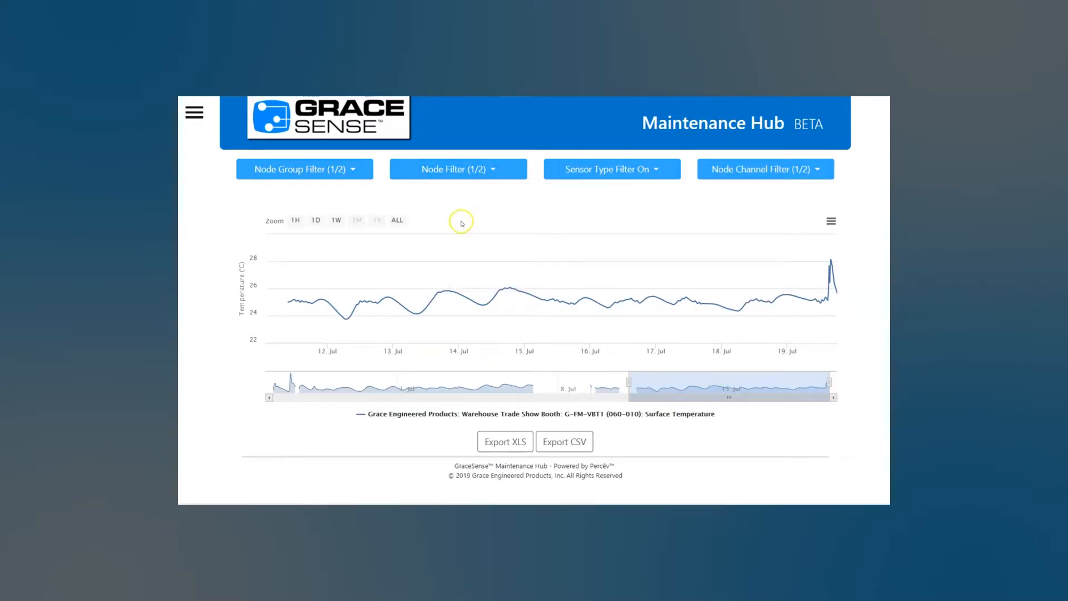
left_click(458, 169)
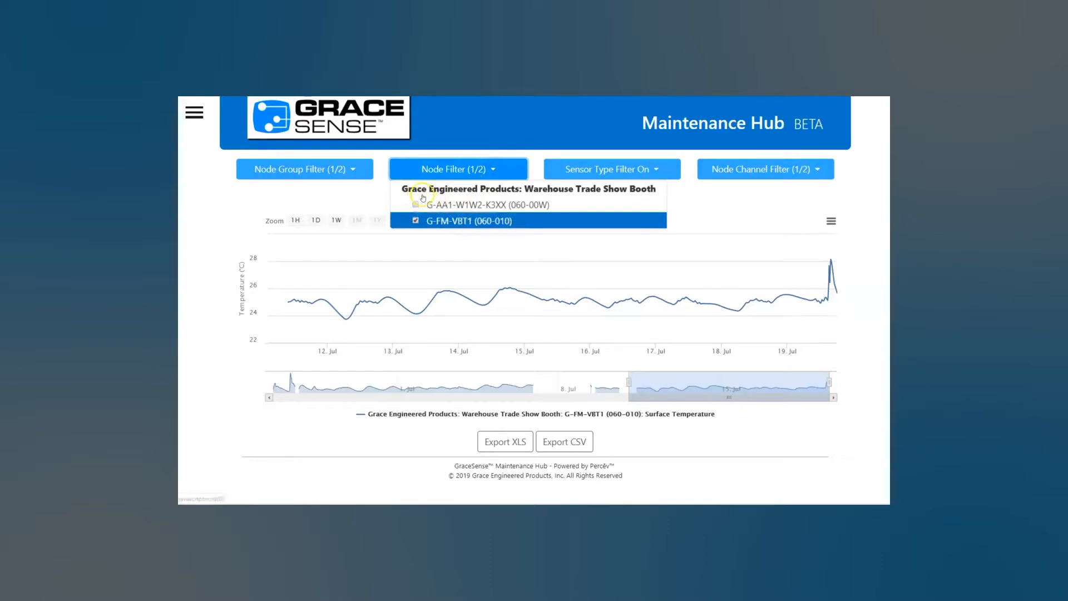
left_click(415, 205)
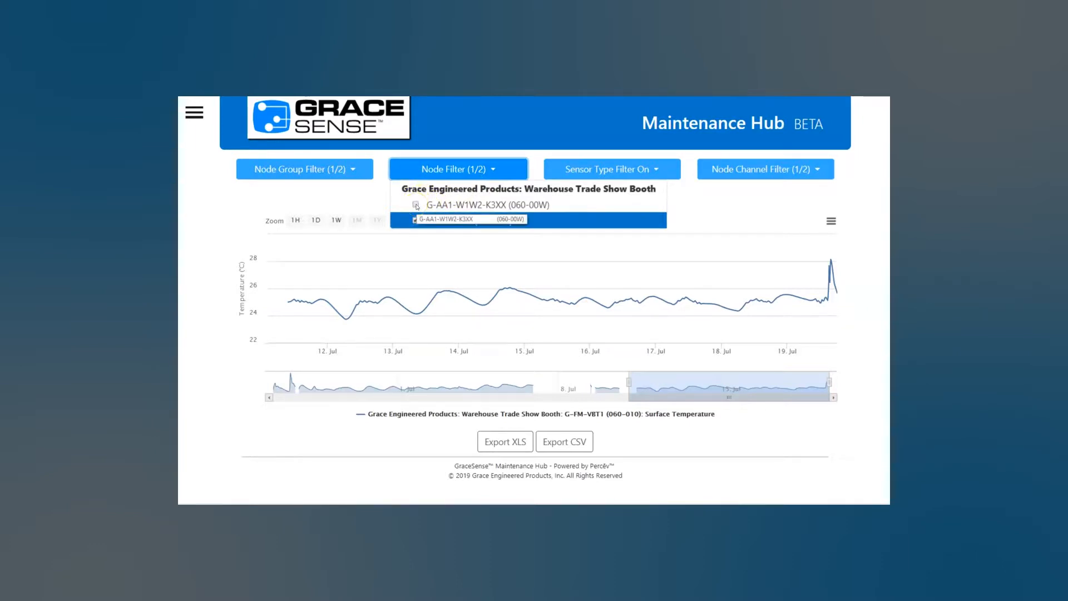
left_click(415, 205)
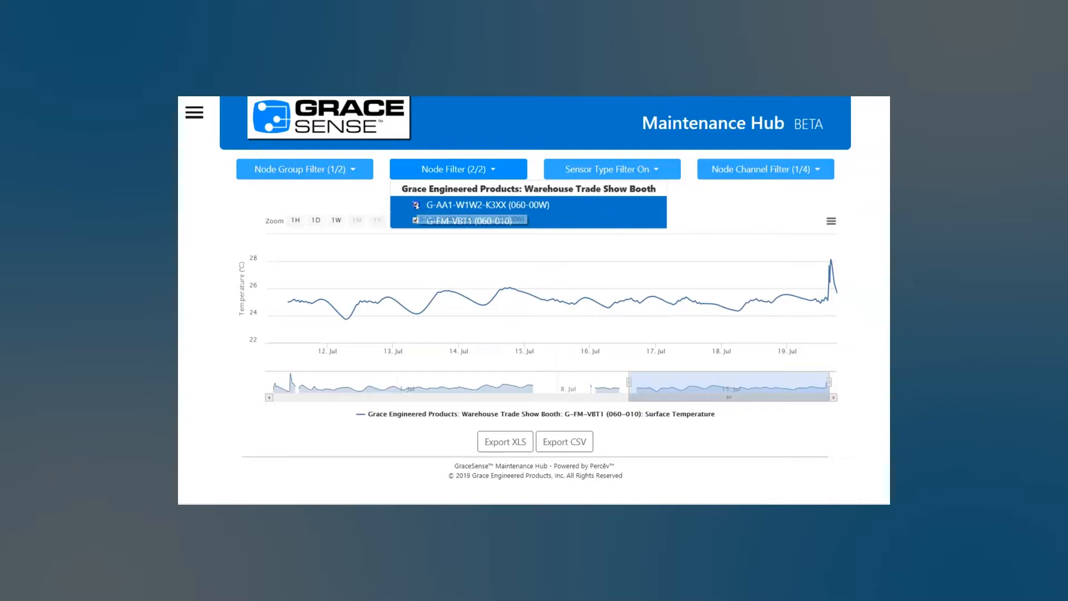
left_click(764, 169)
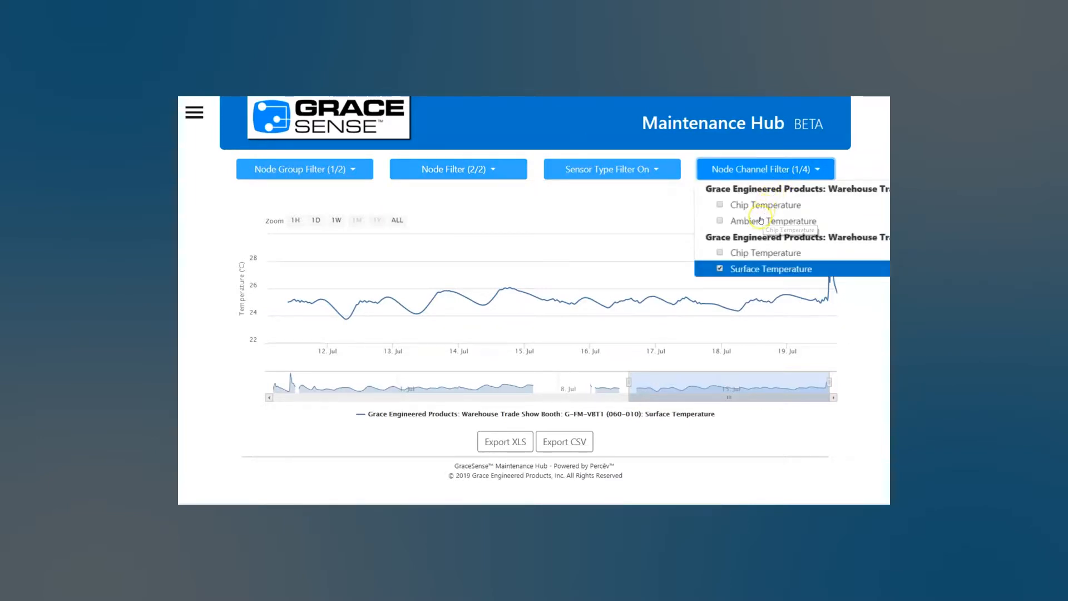
mouse_move(772, 221)
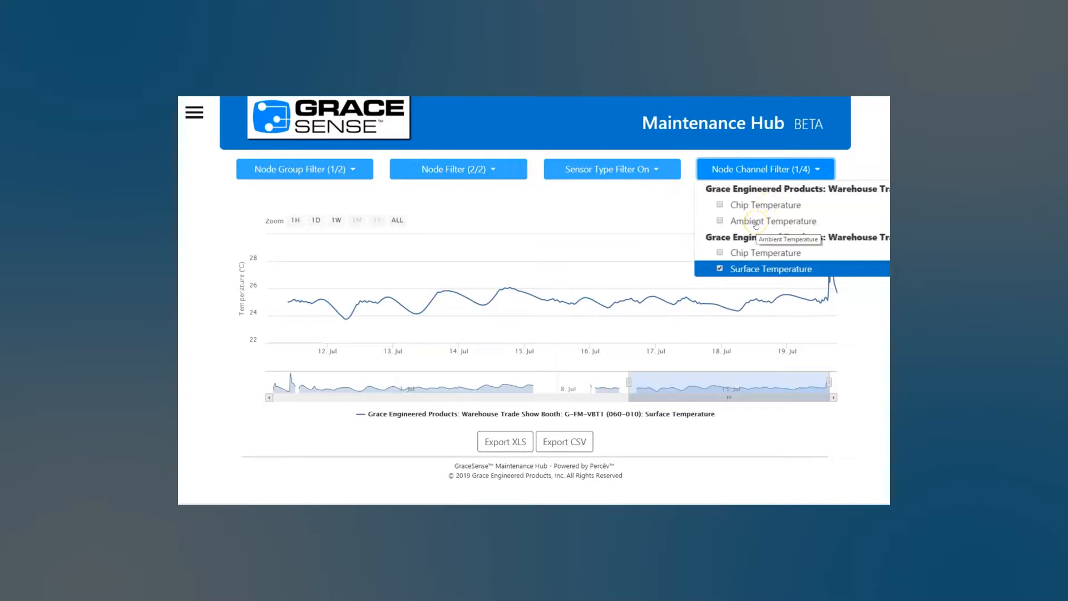
left_click(720, 221)
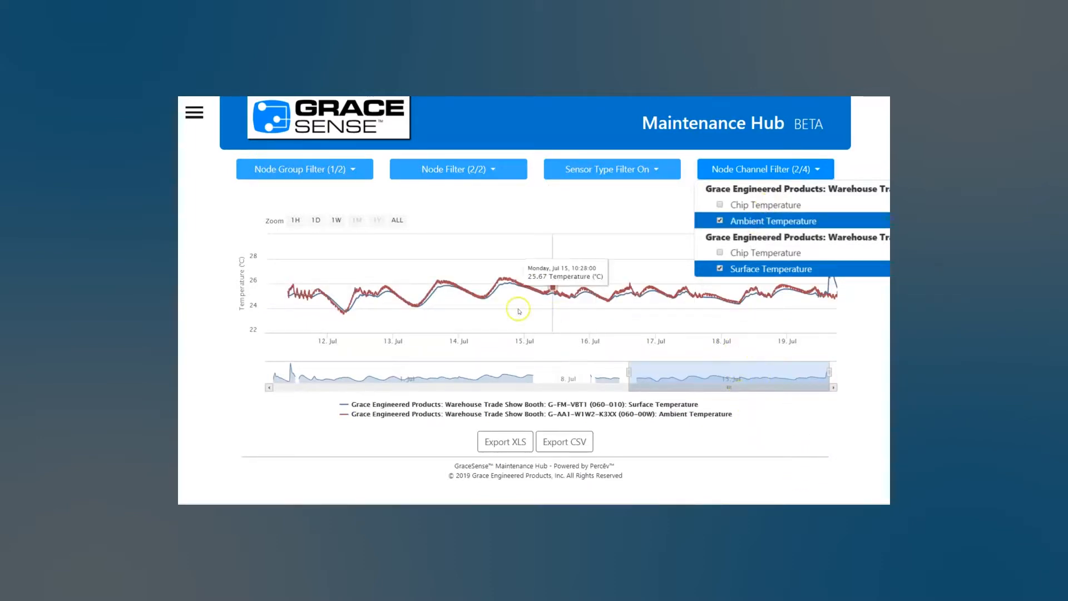
left_click(764, 169)
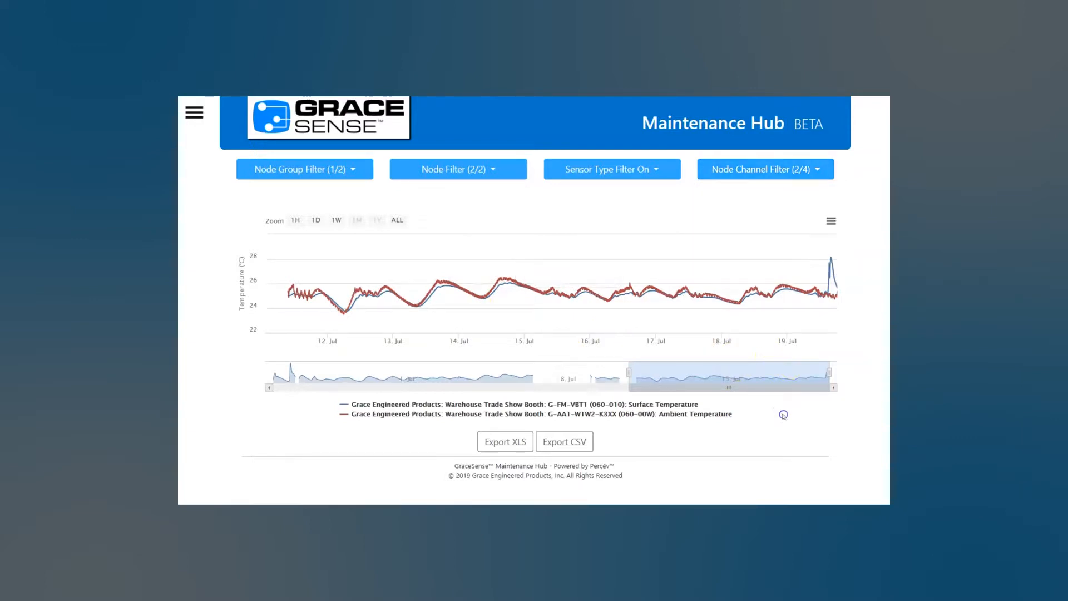
mouse_move(511, 302)
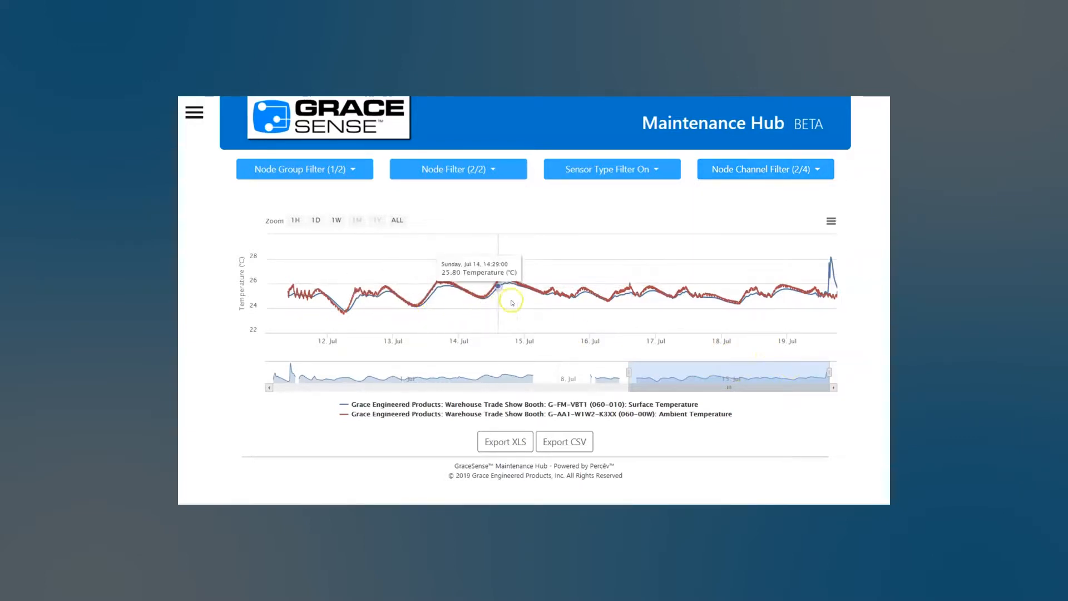
mouse_move(797, 300)
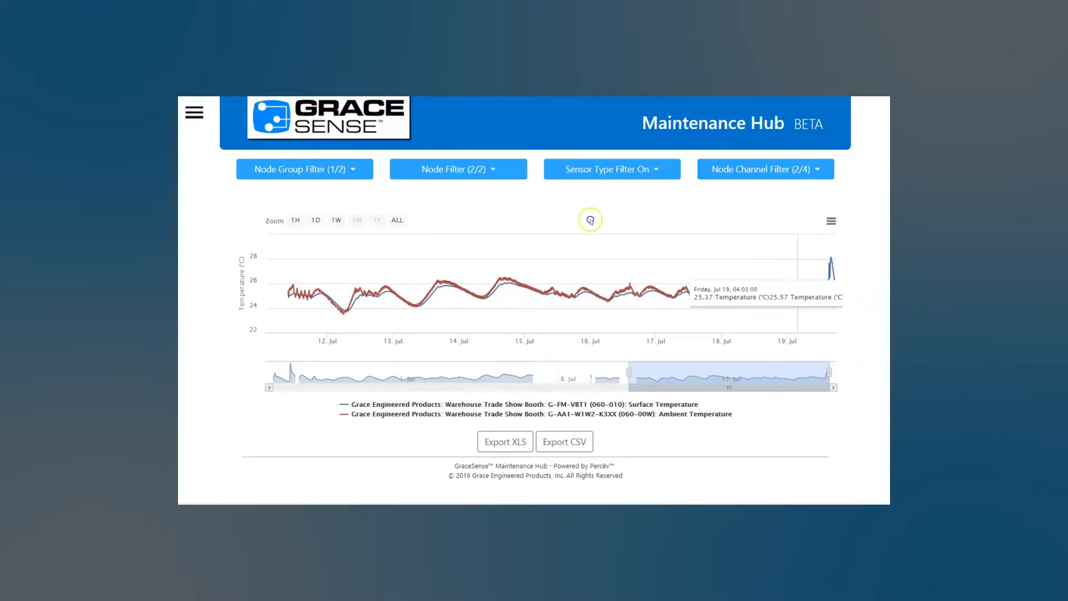
mouse_move(829, 279)
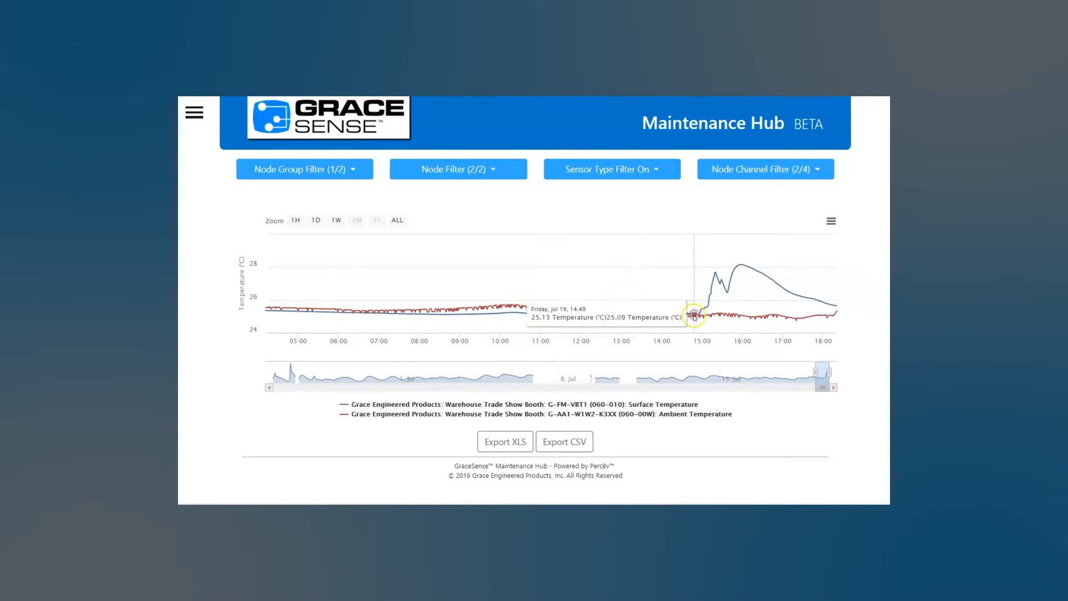
mouse_move(744, 445)
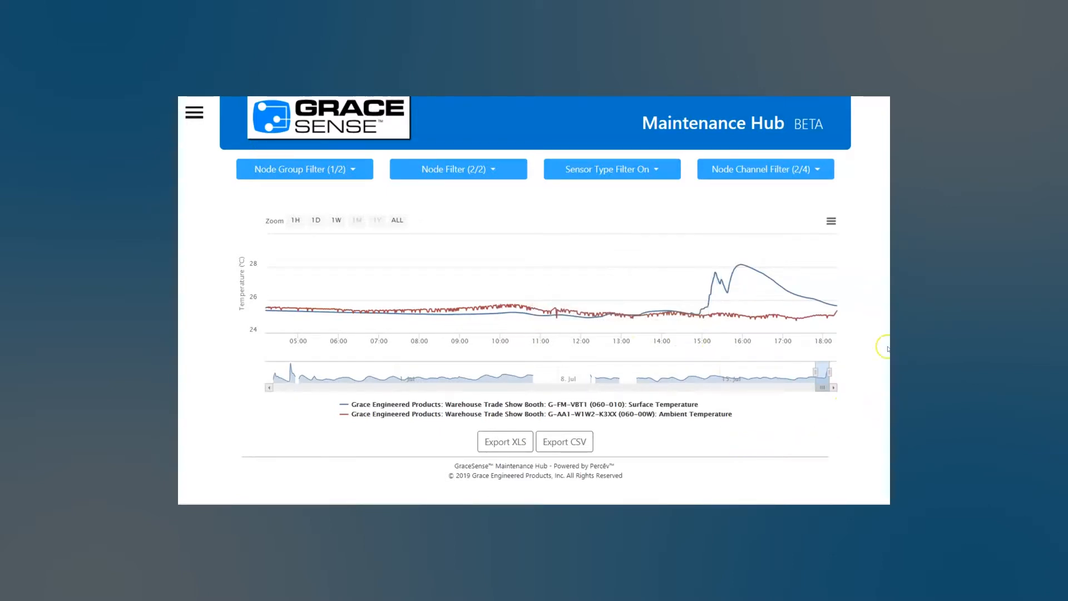
mouse_move(825, 307)
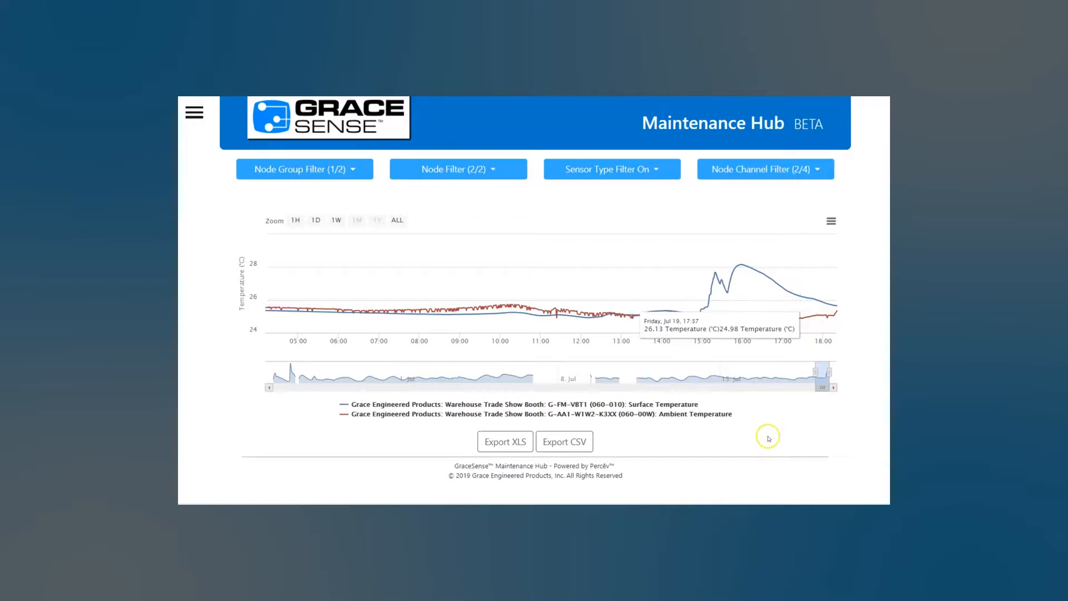
mouse_move(771, 418)
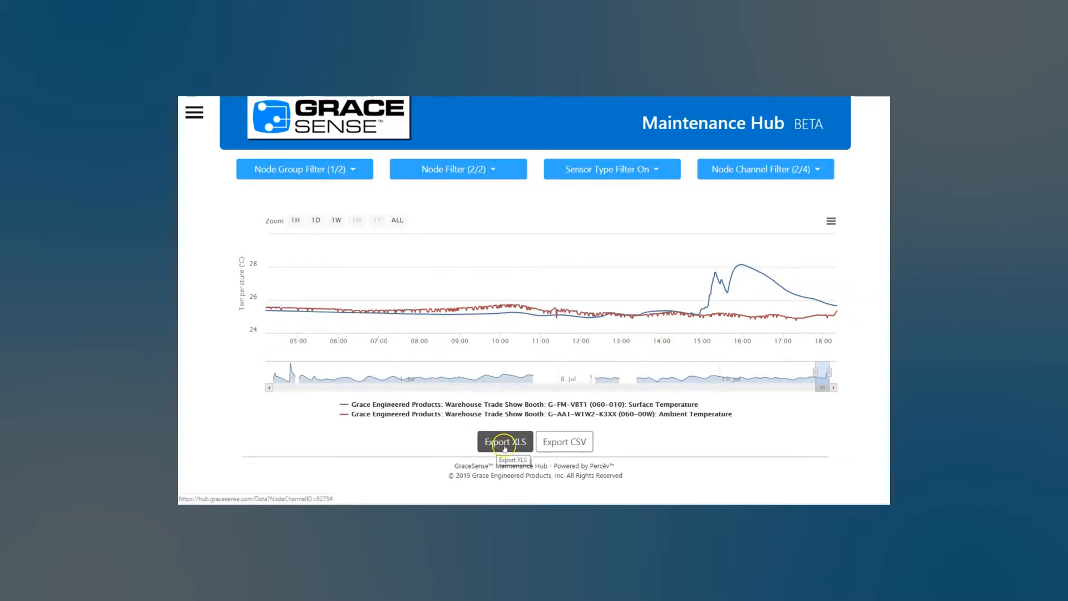
mouse_move(564, 442)
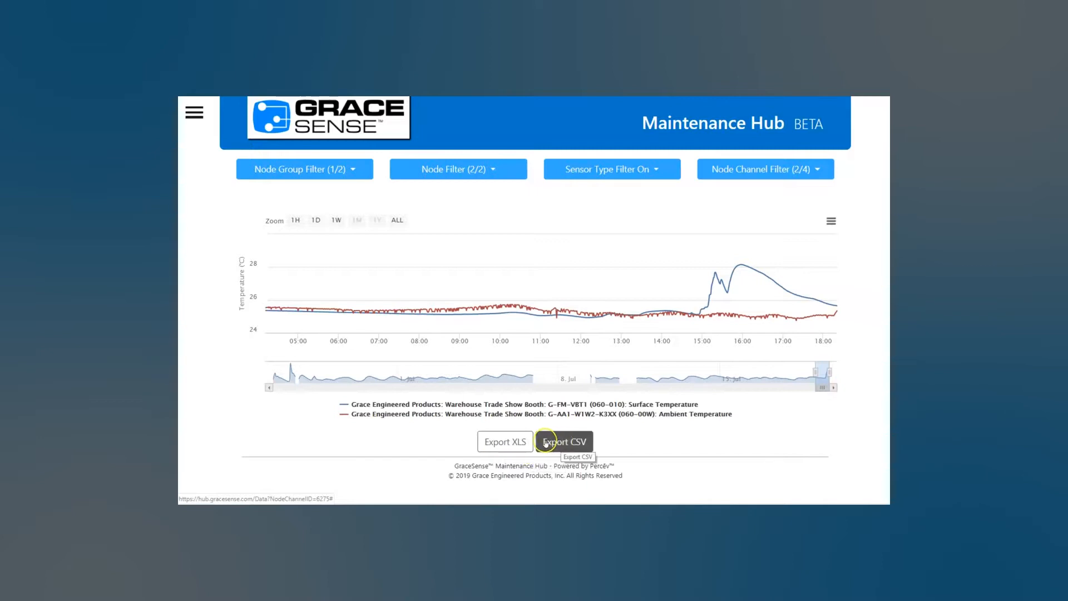
mouse_move(504, 441)
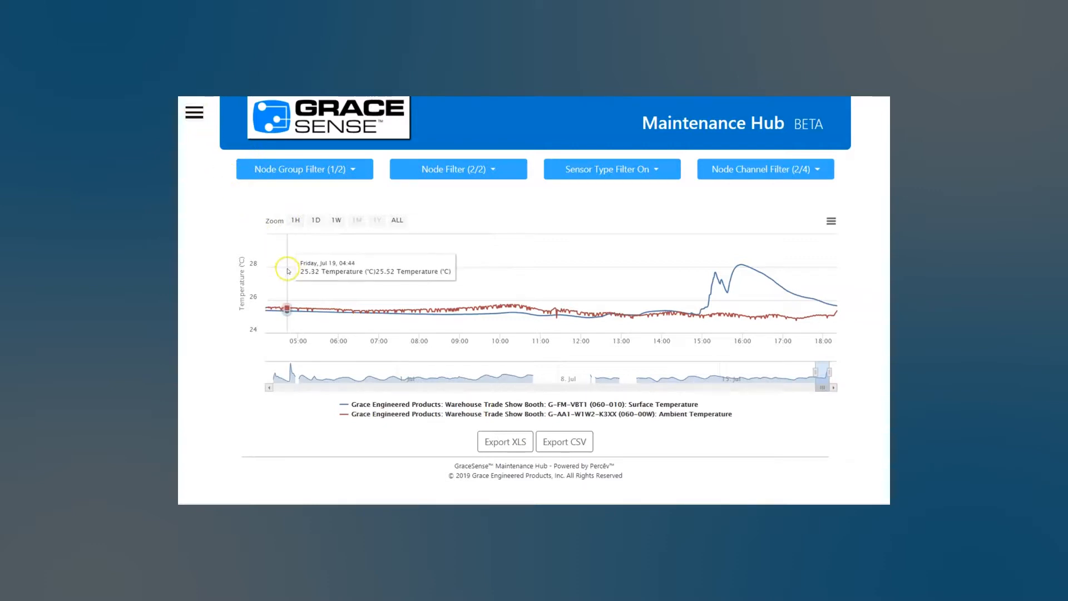
mouse_move(406, 316)
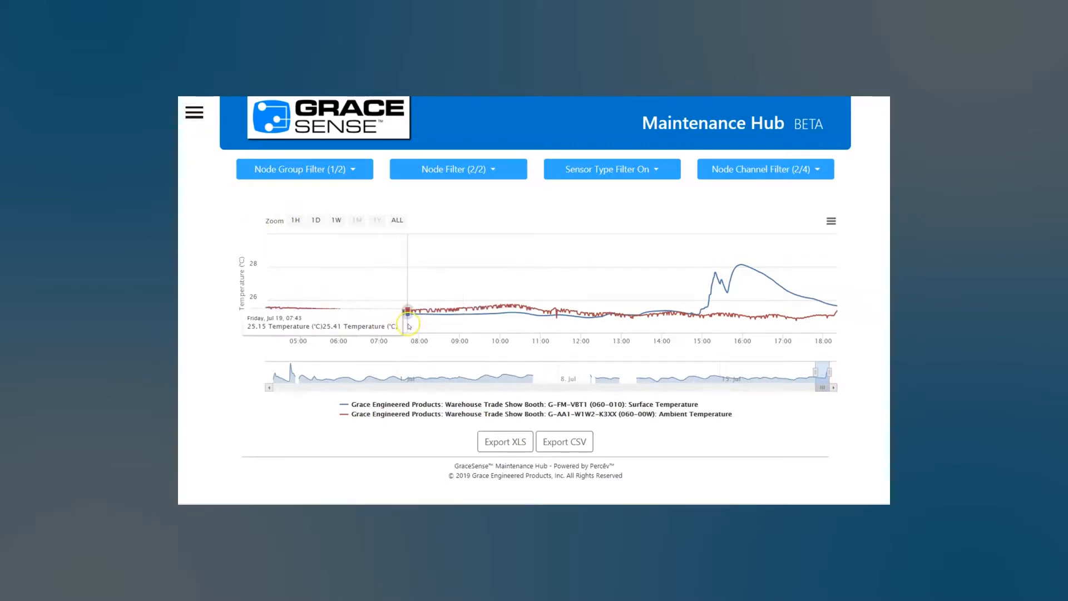
Step: Go to Settings > Function Management and start a new alert function
left_click(194, 113)
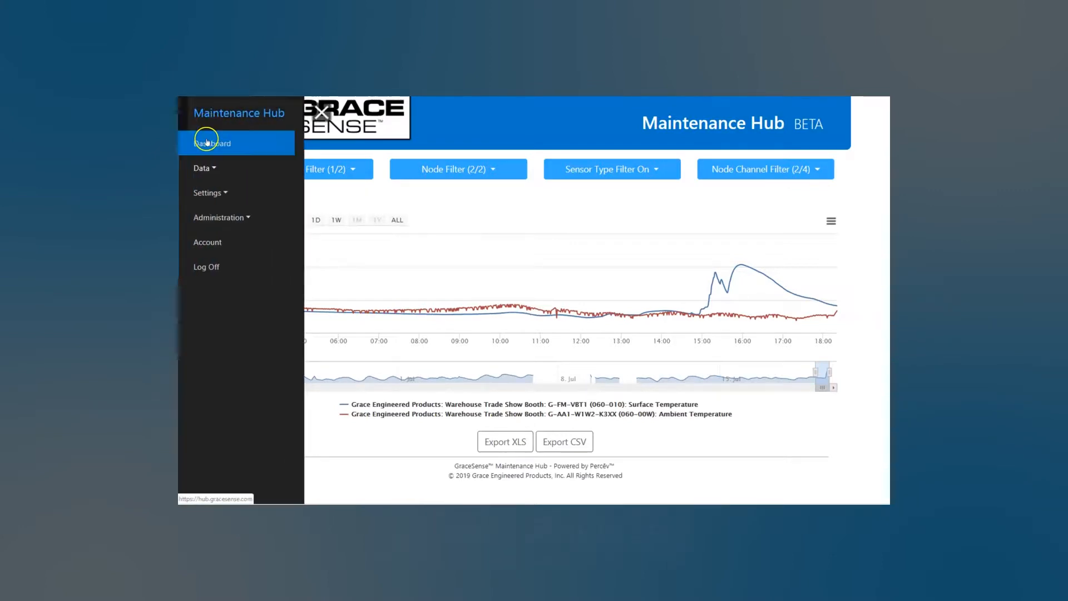
left_click(207, 193)
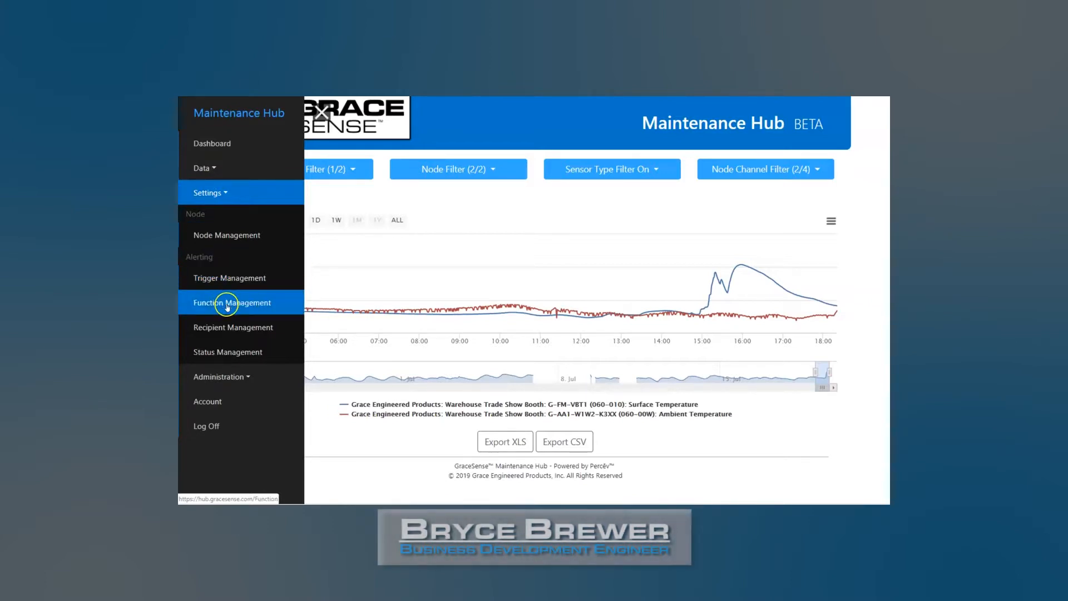
left_click(231, 302)
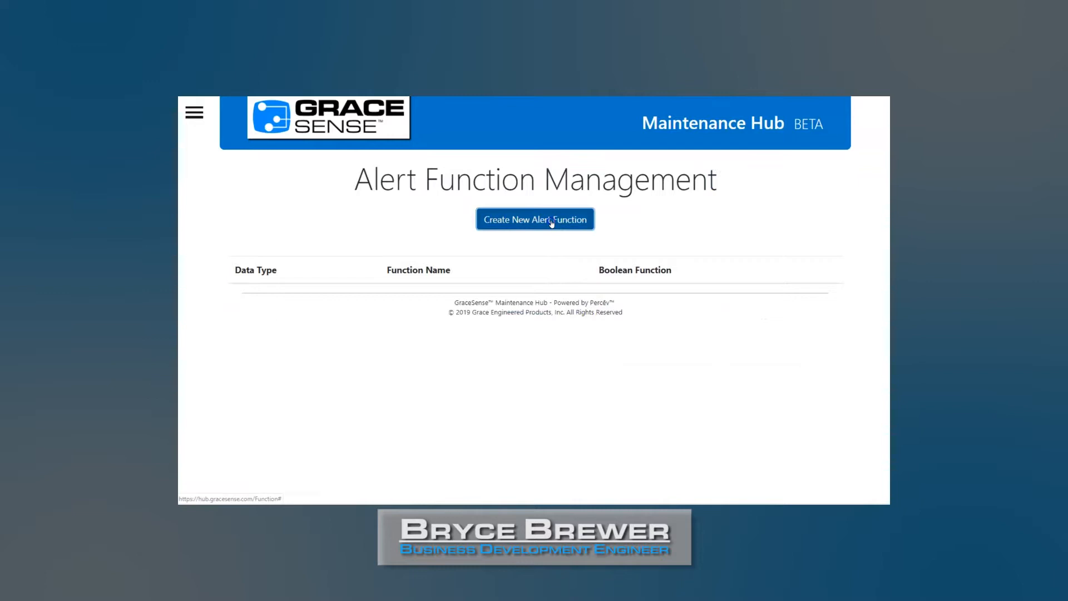
left_click(534, 219)
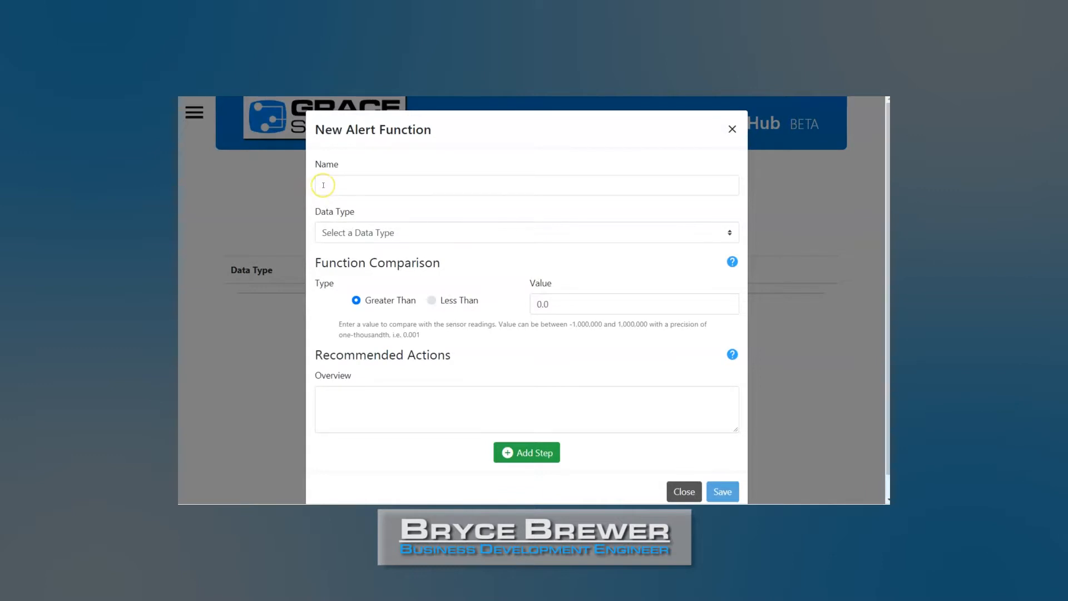
Step: Name the function 'Test Temperature Function' with Temperature (°C) greater than 25
left_click(525, 184)
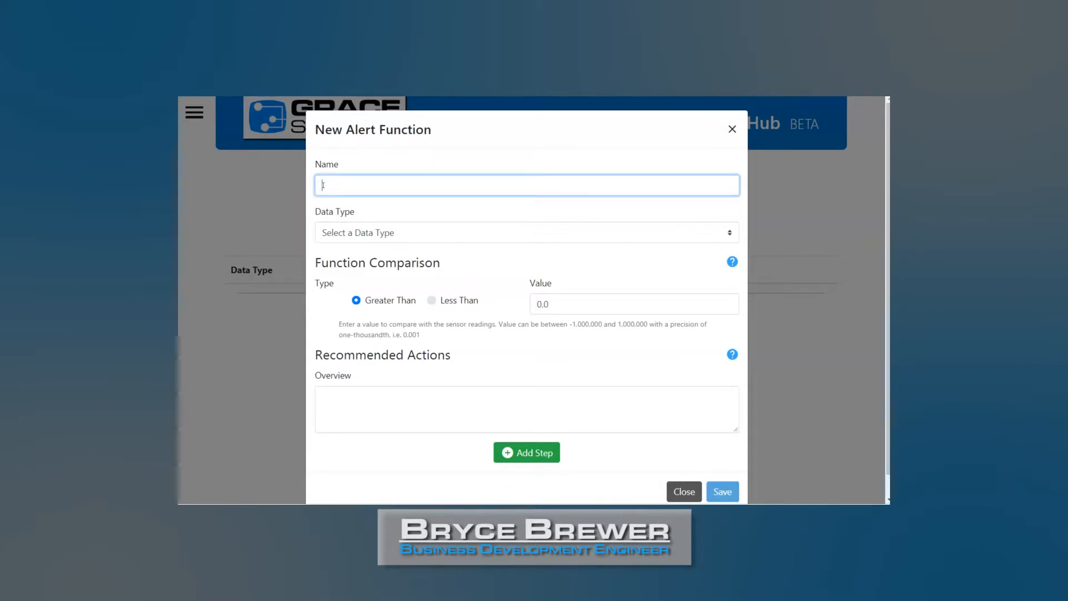
type("Testem")
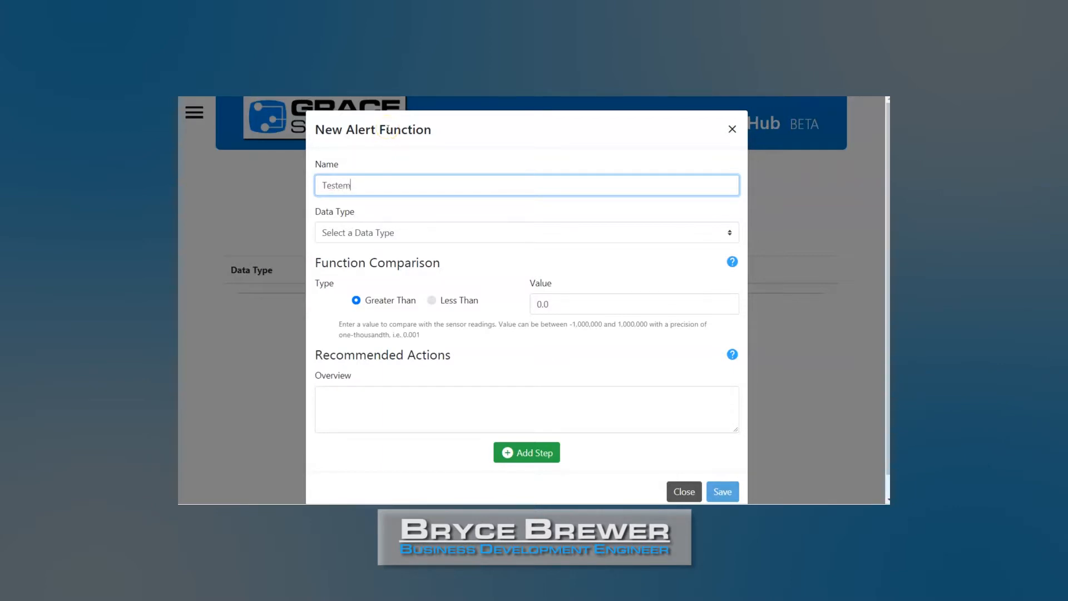
type("Test Temperature")
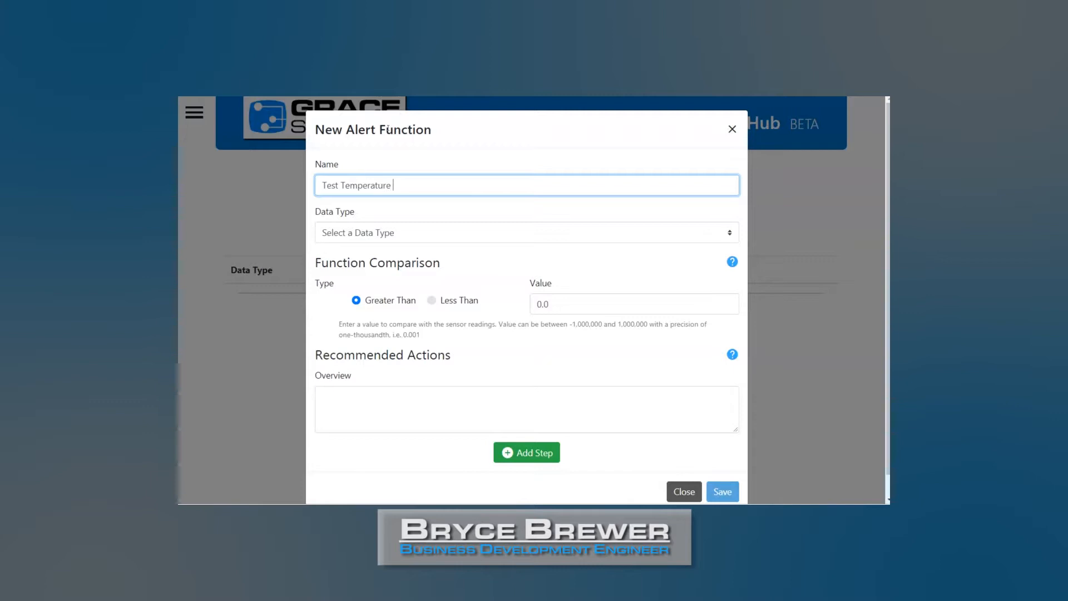
type("Function")
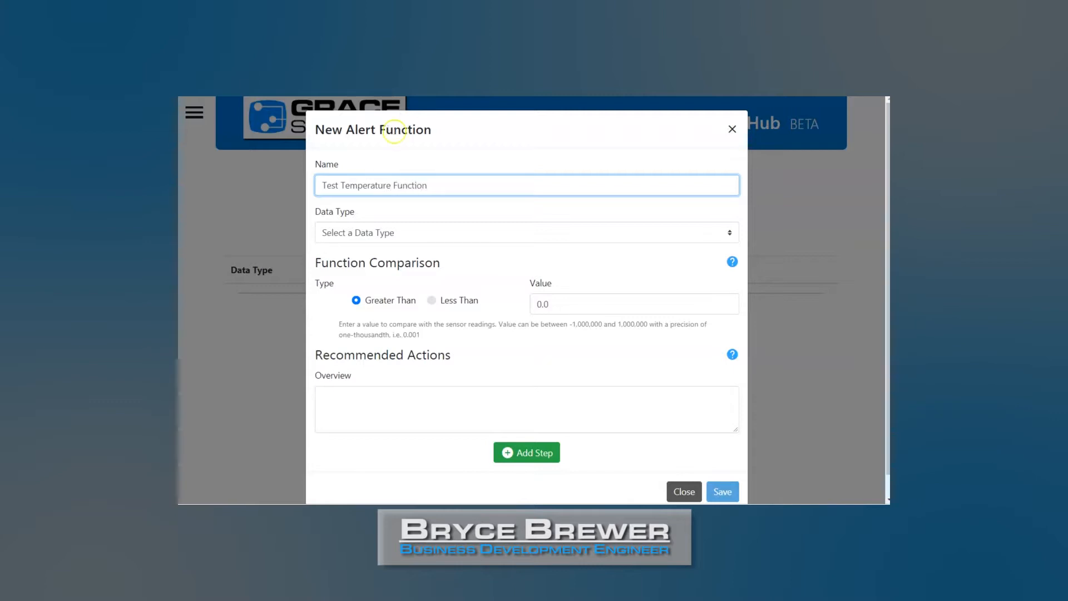
left_click(525, 233)
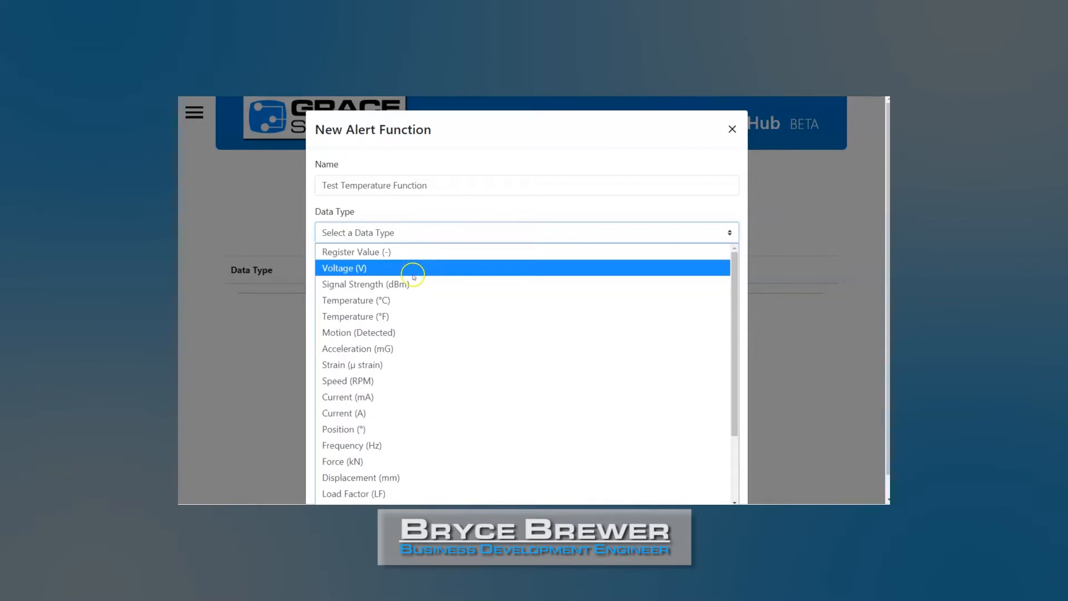
left_click(355, 299)
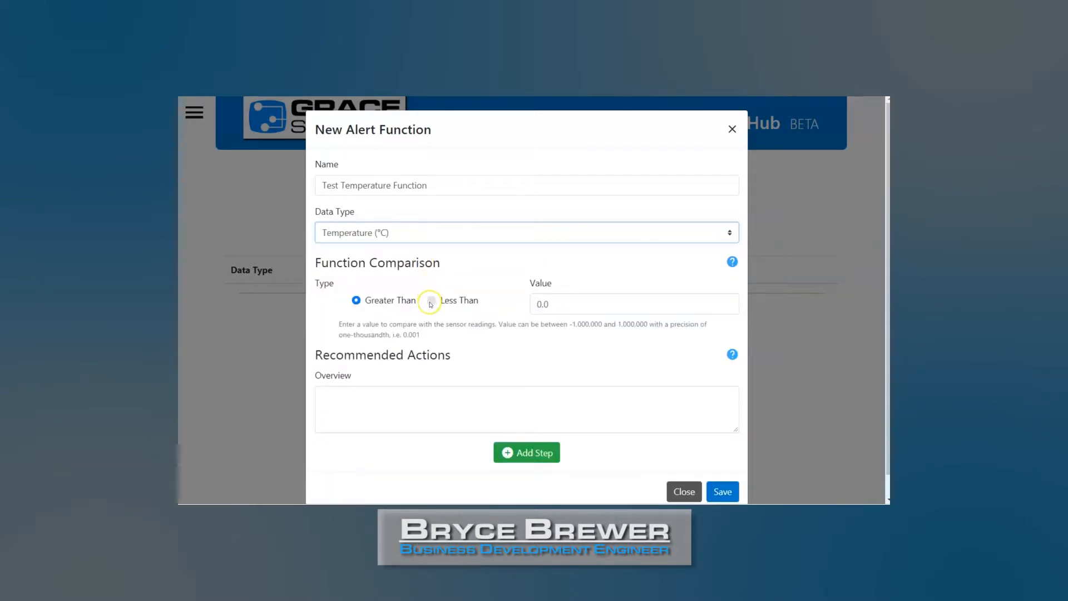
mouse_move(552, 308)
type("2")
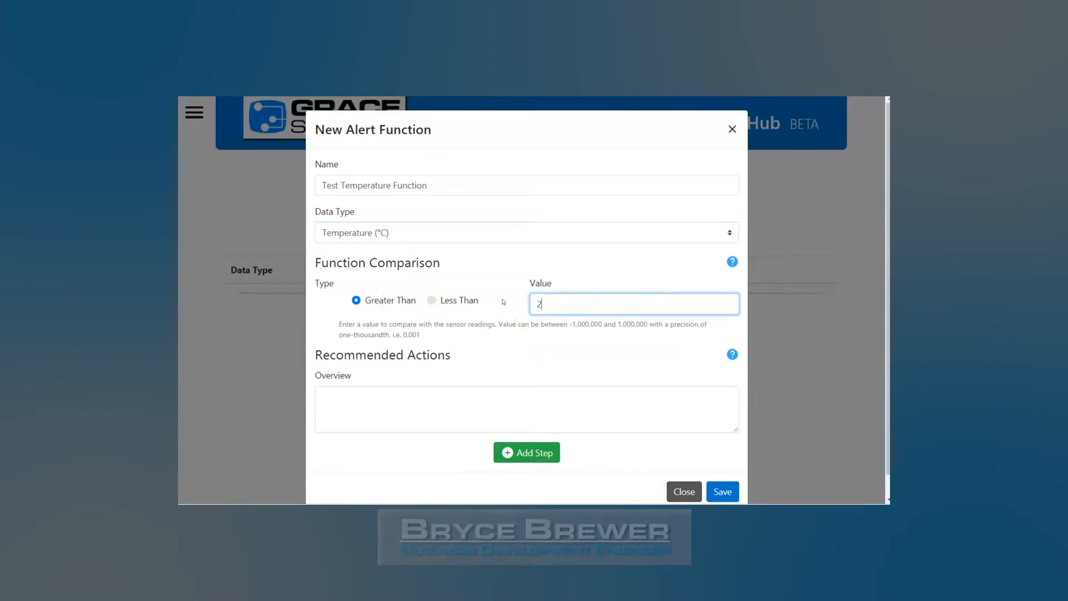
type("5")
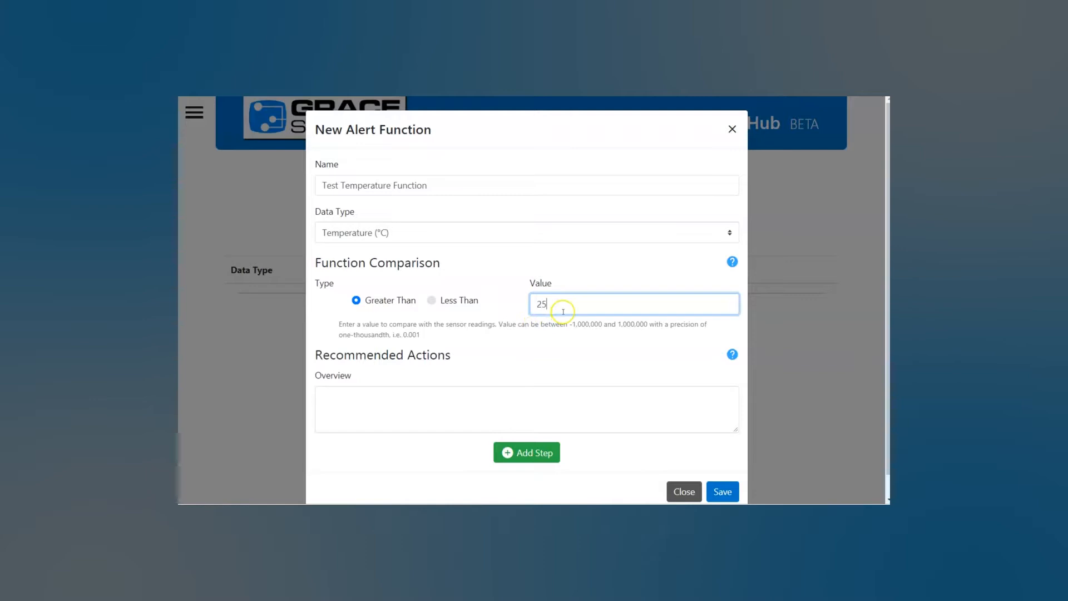
mouse_move(424, 404)
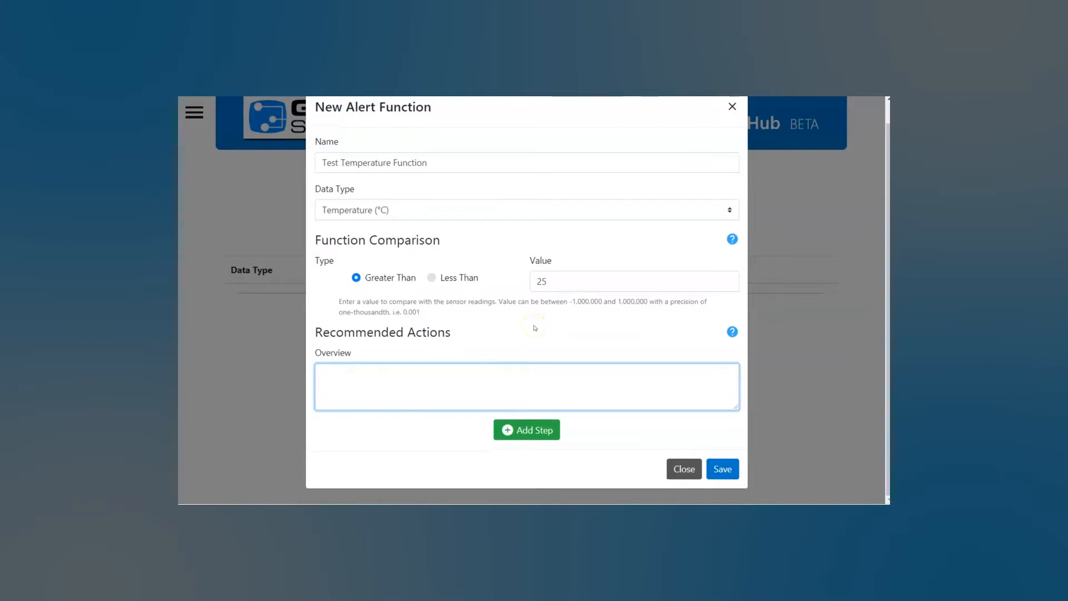
Step: Write an overview noting the temperature exceeds desired values
type("Let me know when te")
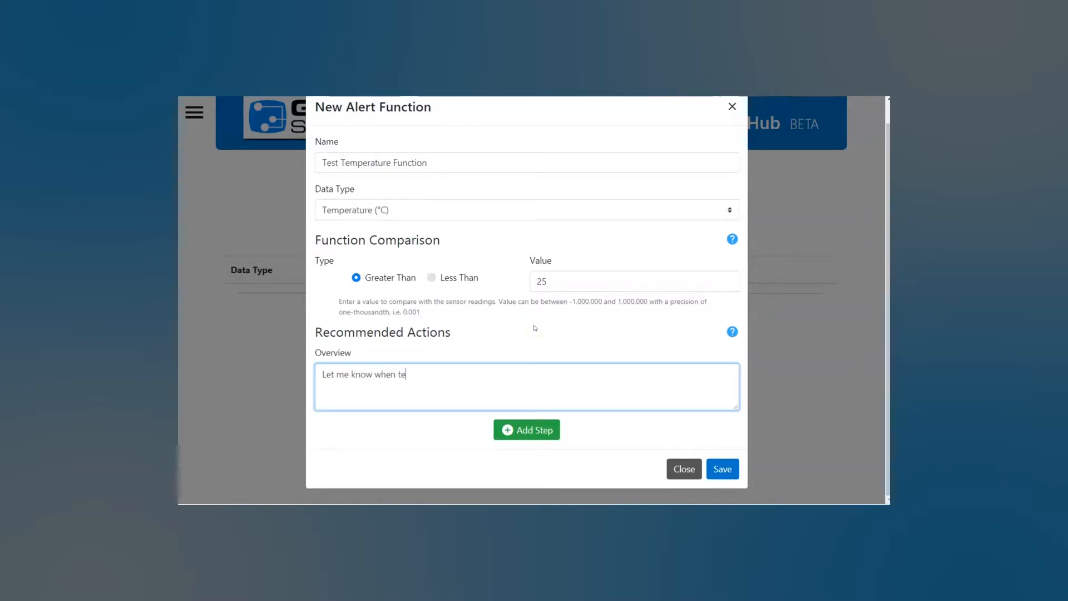
type("mperature exceeds")
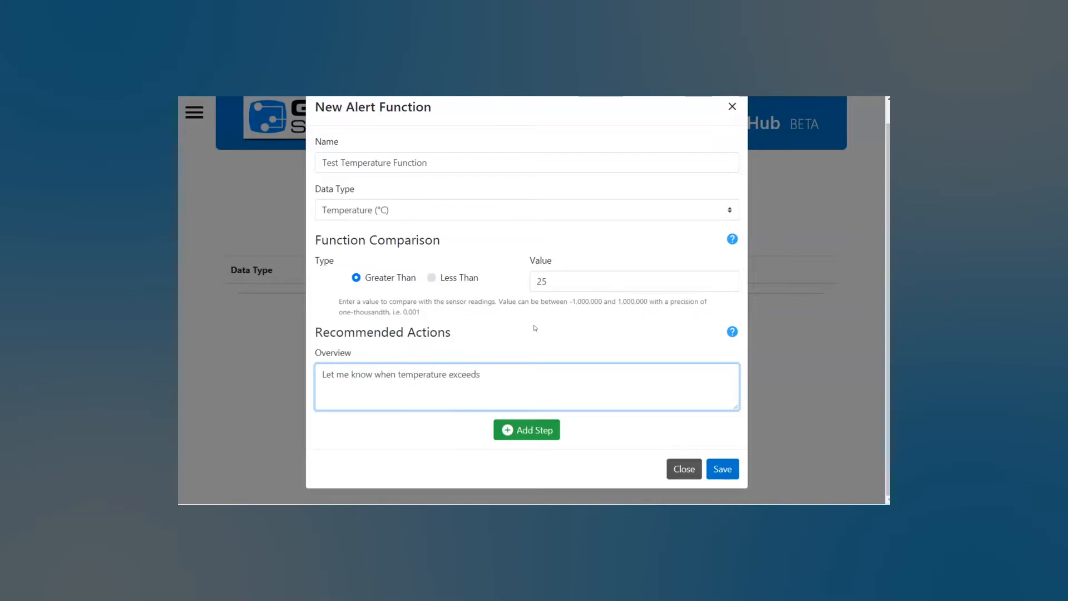
type("desired v")
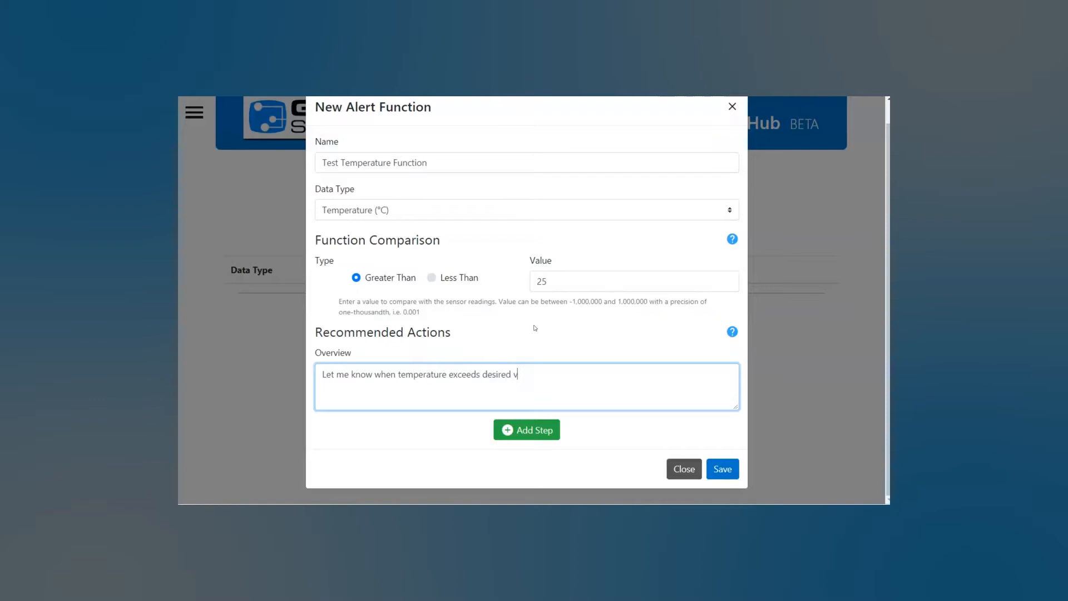
type("alues")
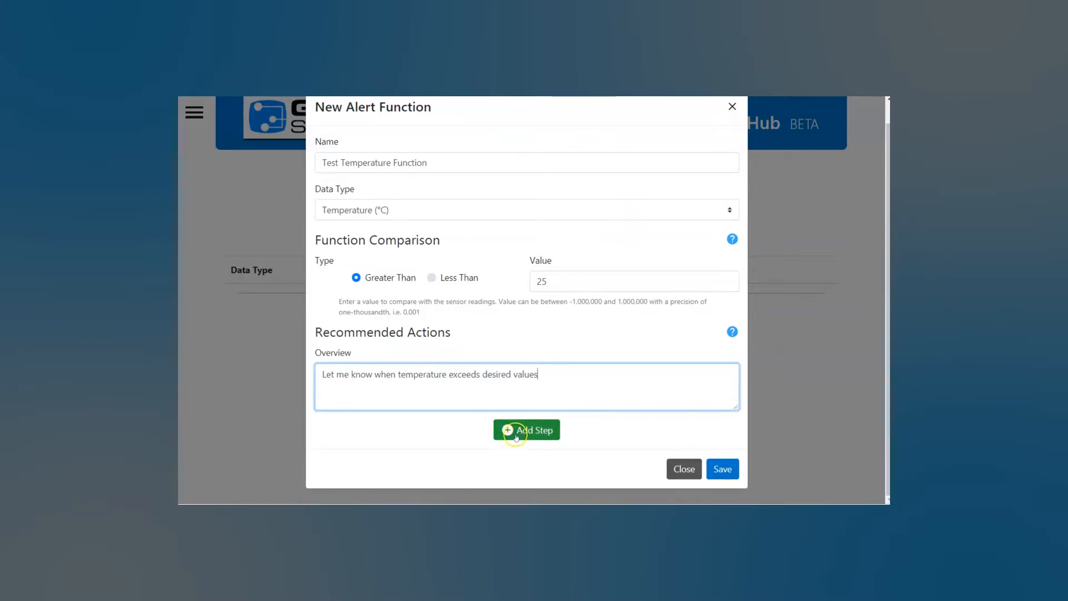
Step: Add action steps 'Examine Motor' and 'Grab a wrench' to the function
left_click(526, 431)
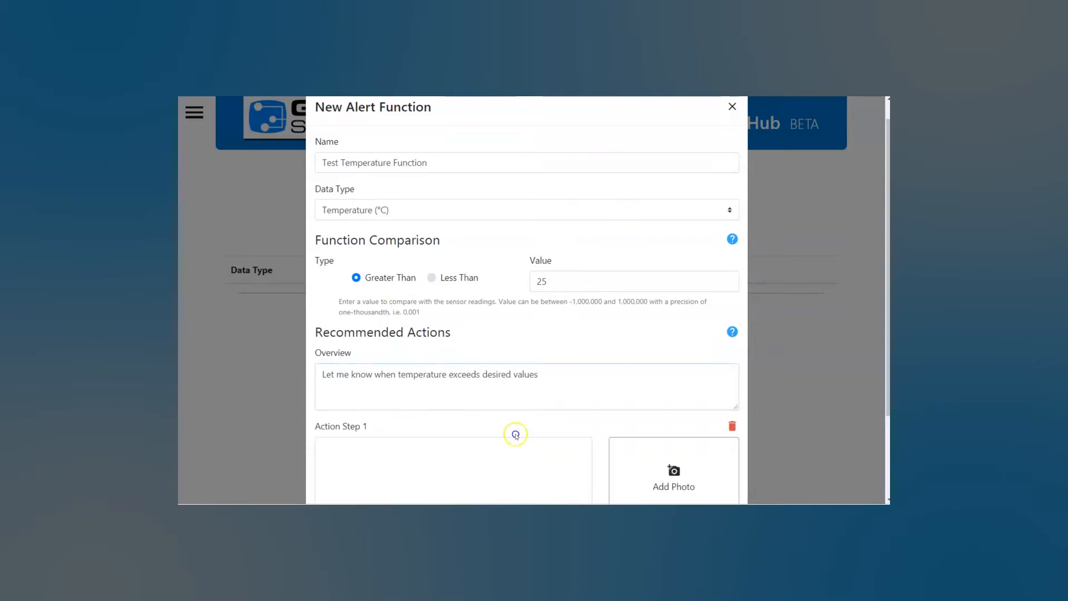
scroll("down", 3)
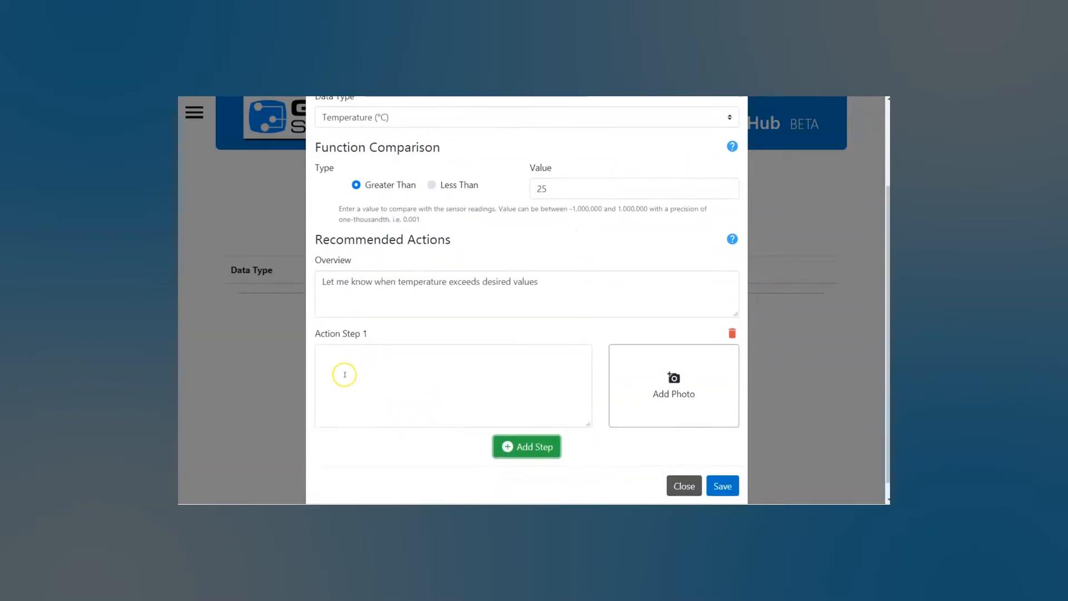
left_click(453, 378)
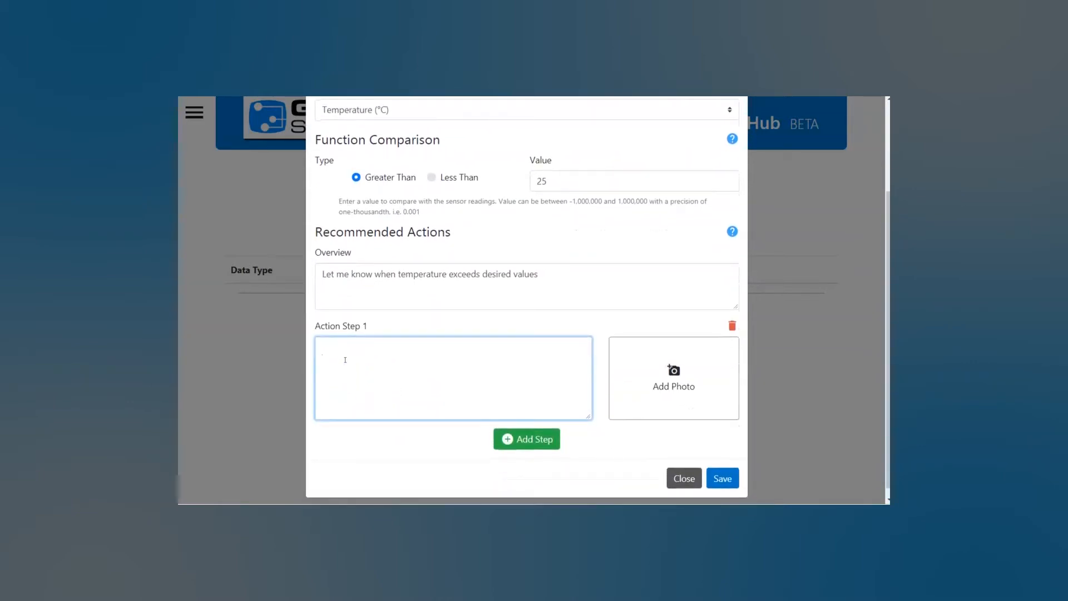
type("Examine Motor")
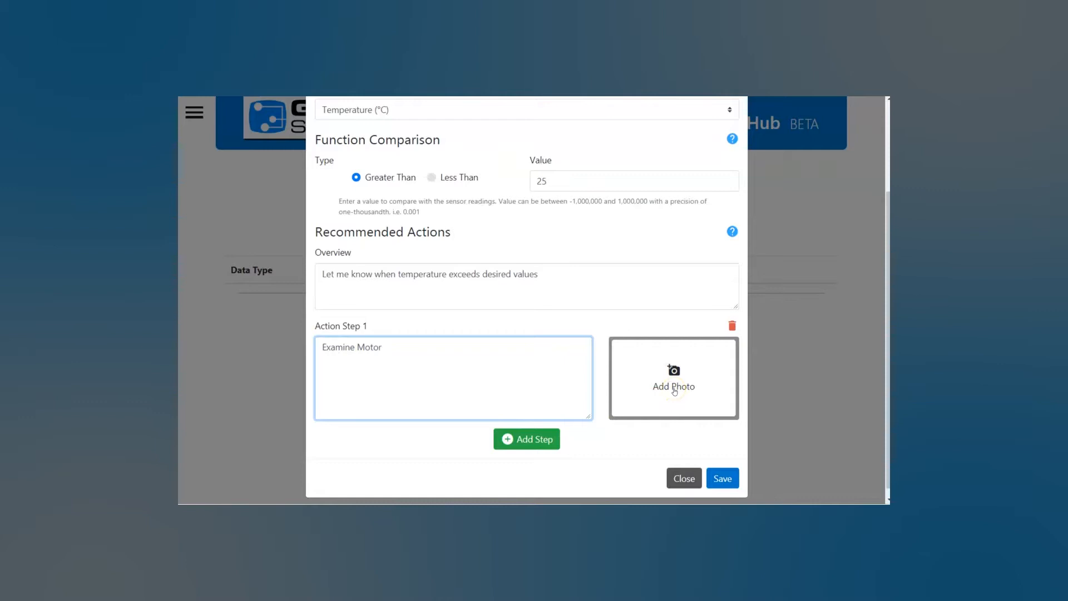
left_click(525, 439)
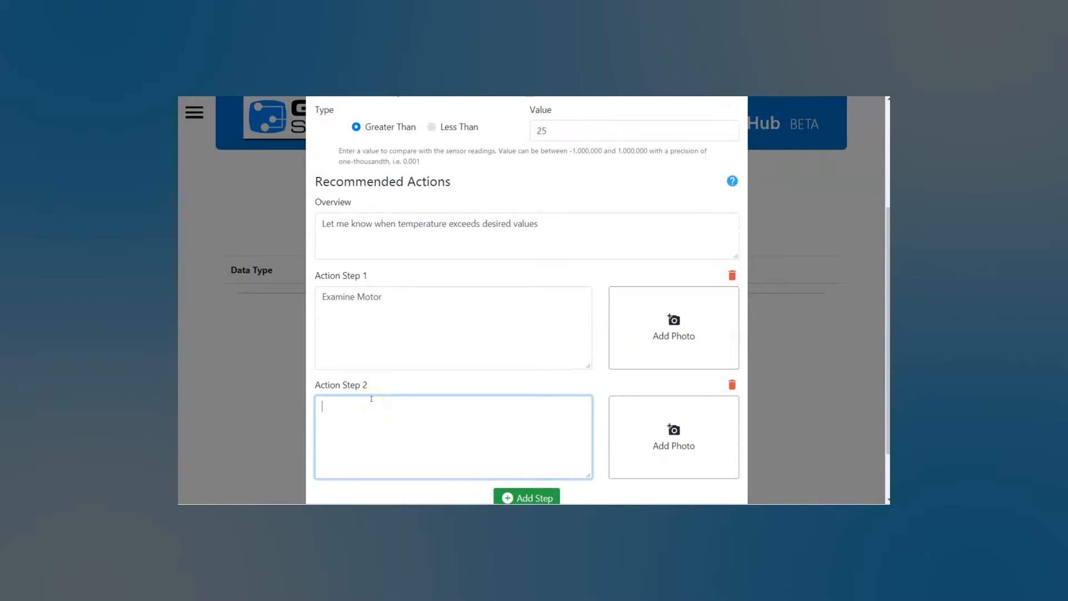
type("Grab")
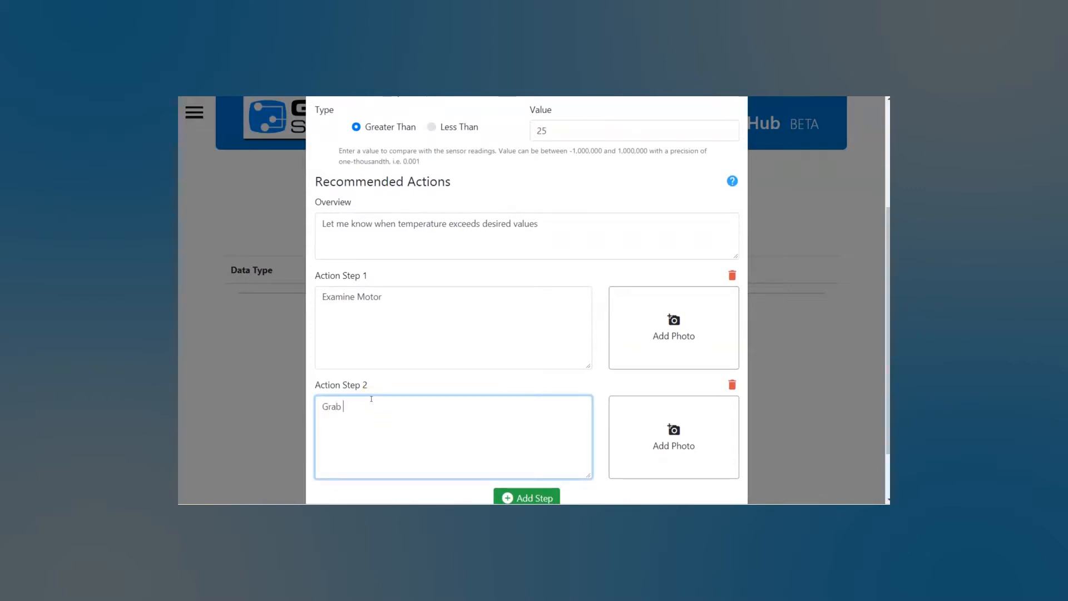
type("a wrench")
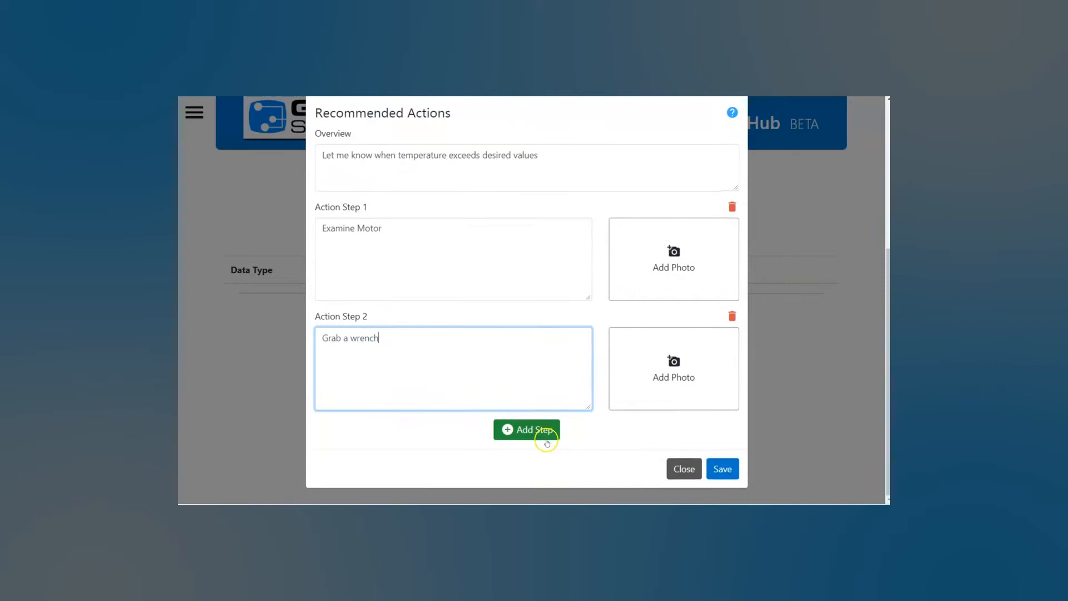
Step: Add an empty third action step
left_click(527, 430)
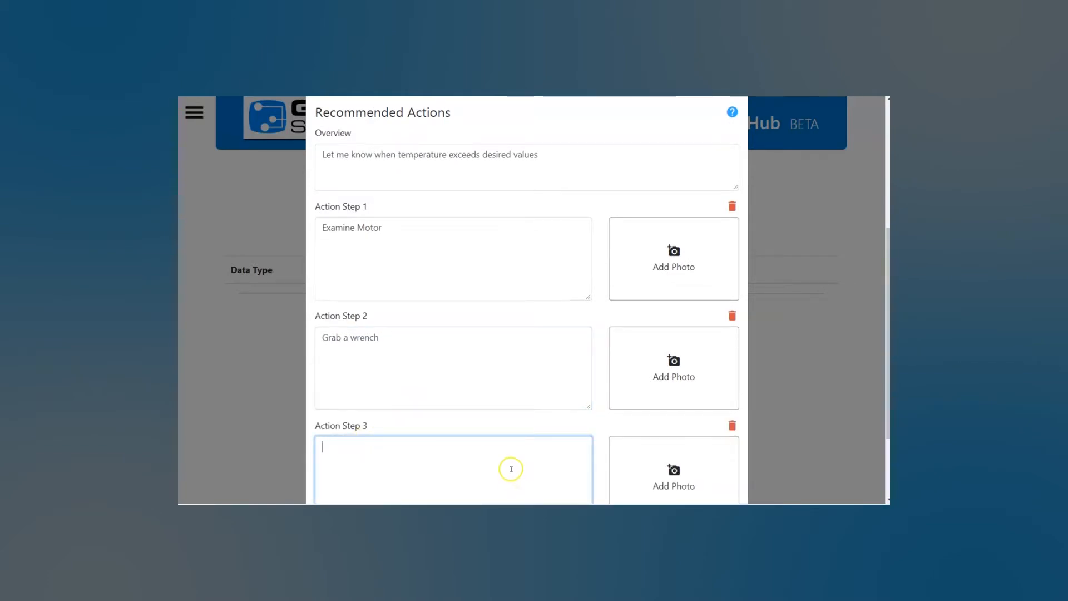
scroll("down", 3)
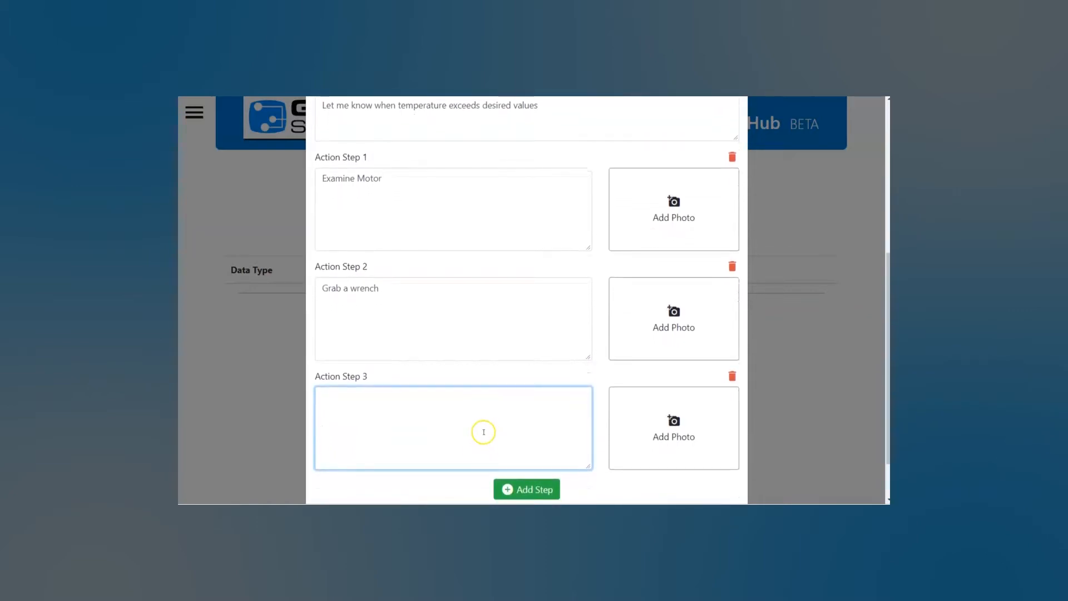
left_click(453, 427)
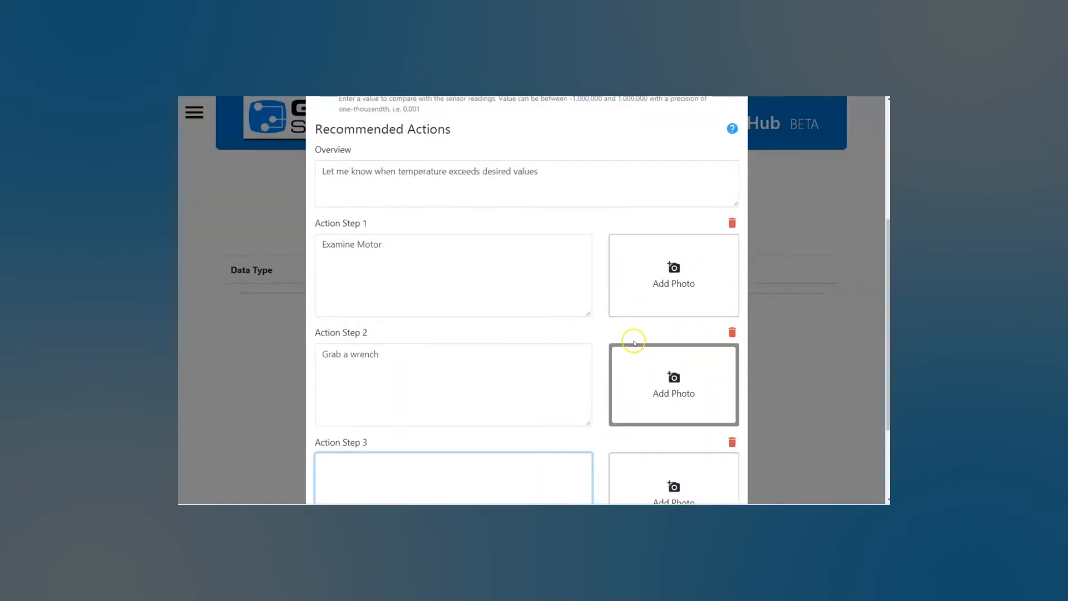
scroll("up", 3)
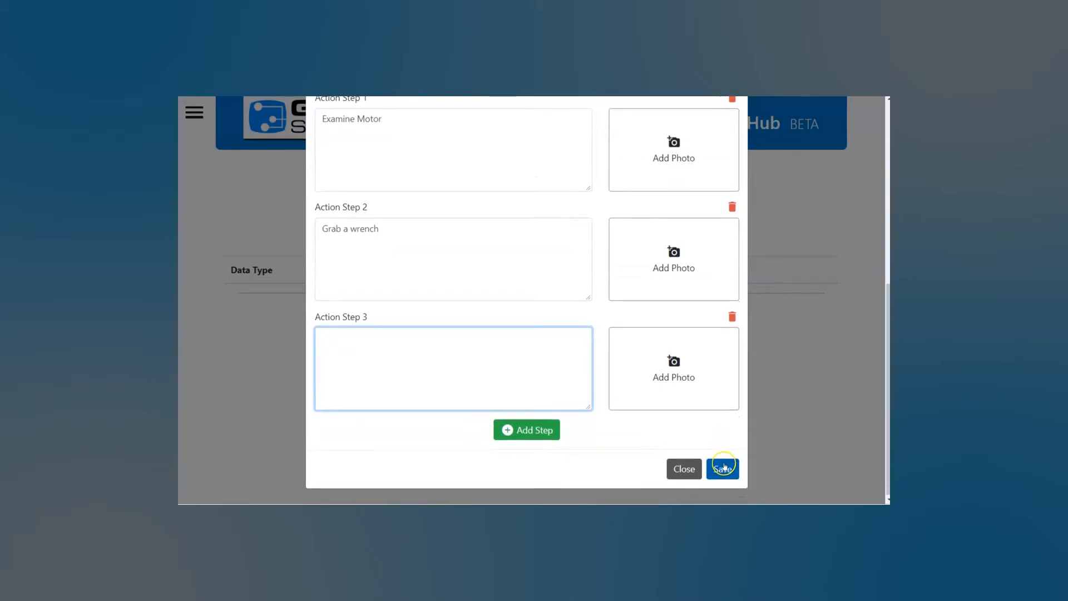
Step: Save Test Temperature Function and go to Settings > Trigger Management
left_click(721, 469)
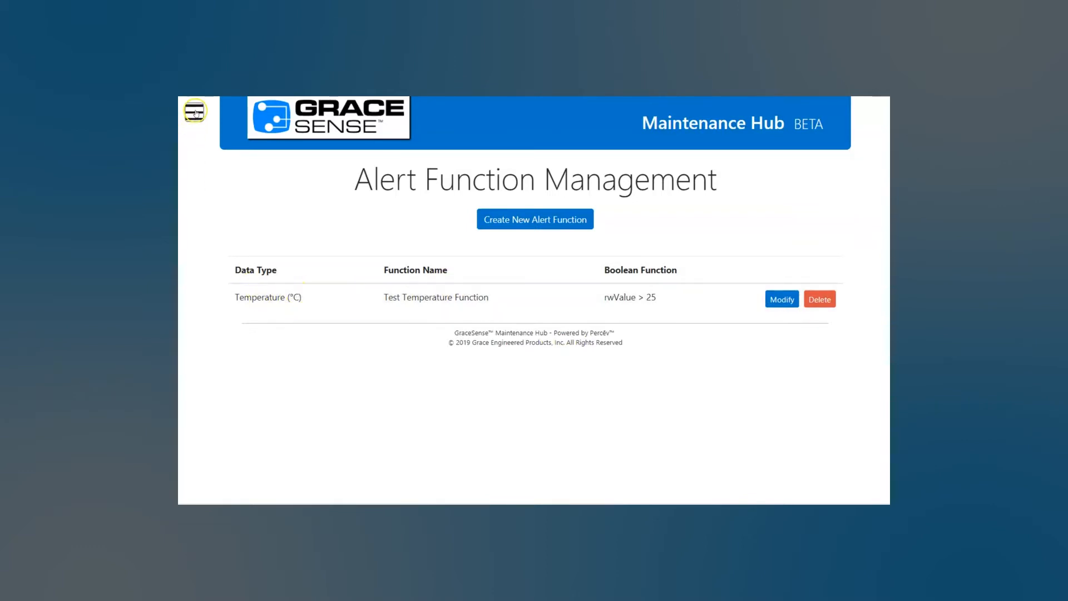
left_click(194, 112)
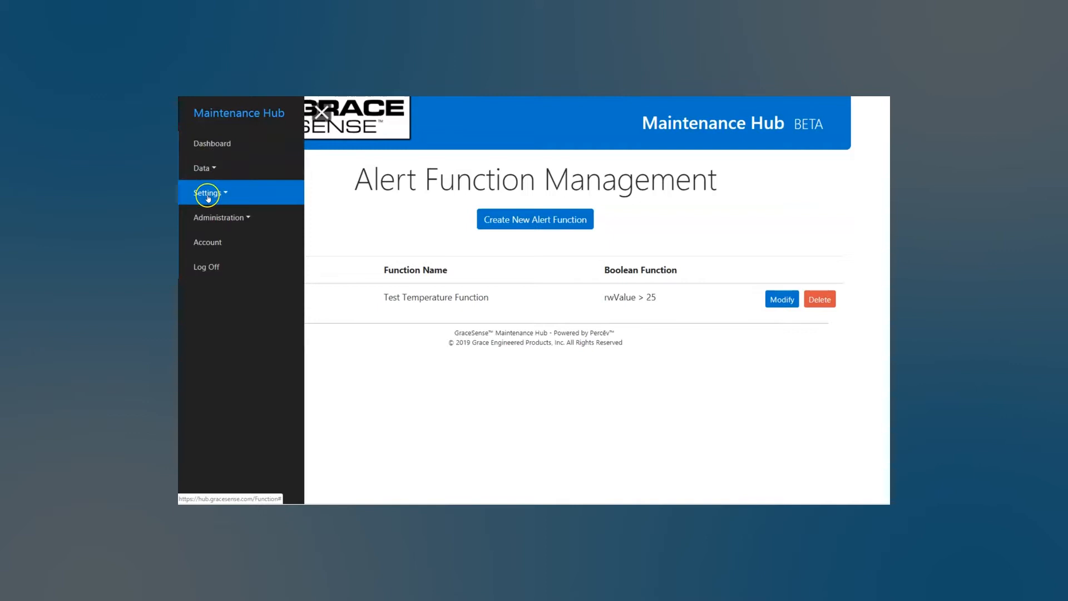
left_click(208, 193)
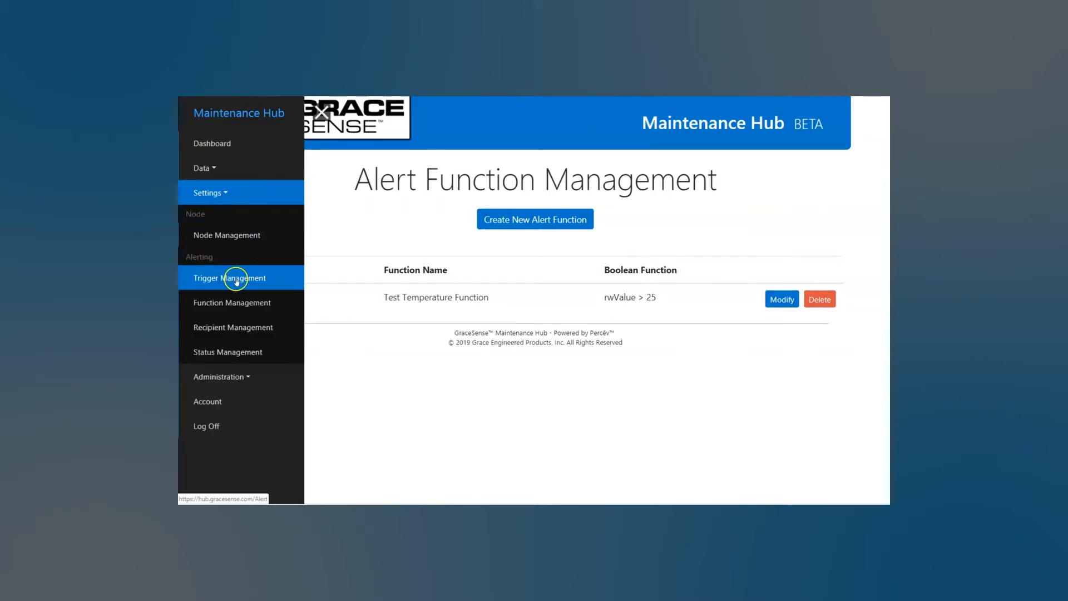
left_click(206, 193)
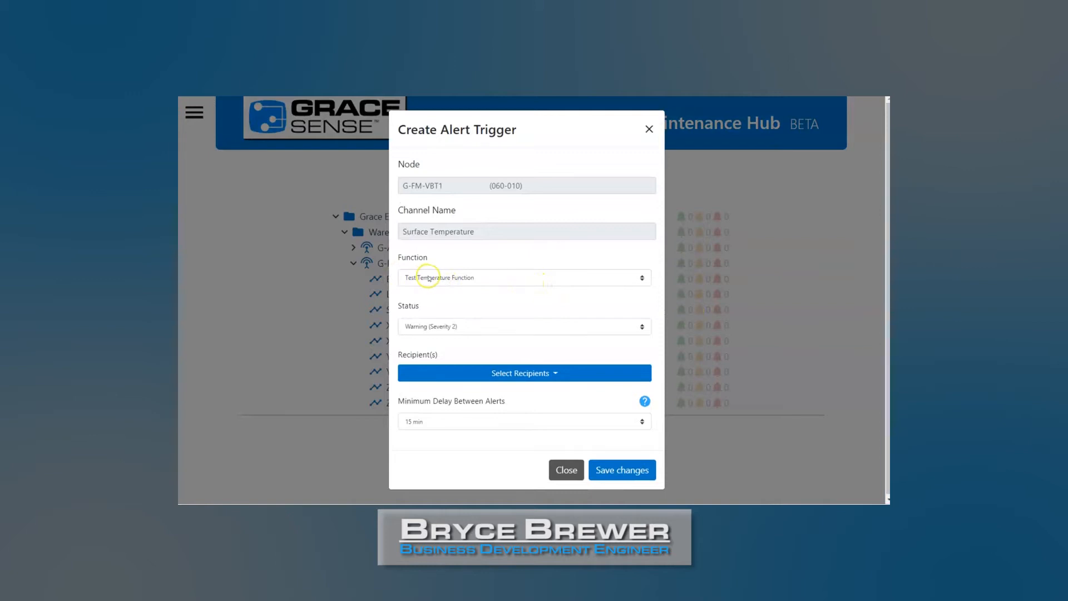
Step: Keep Warning status, set a 1 hr minimum delay between alerts, and save
left_click(524, 326)
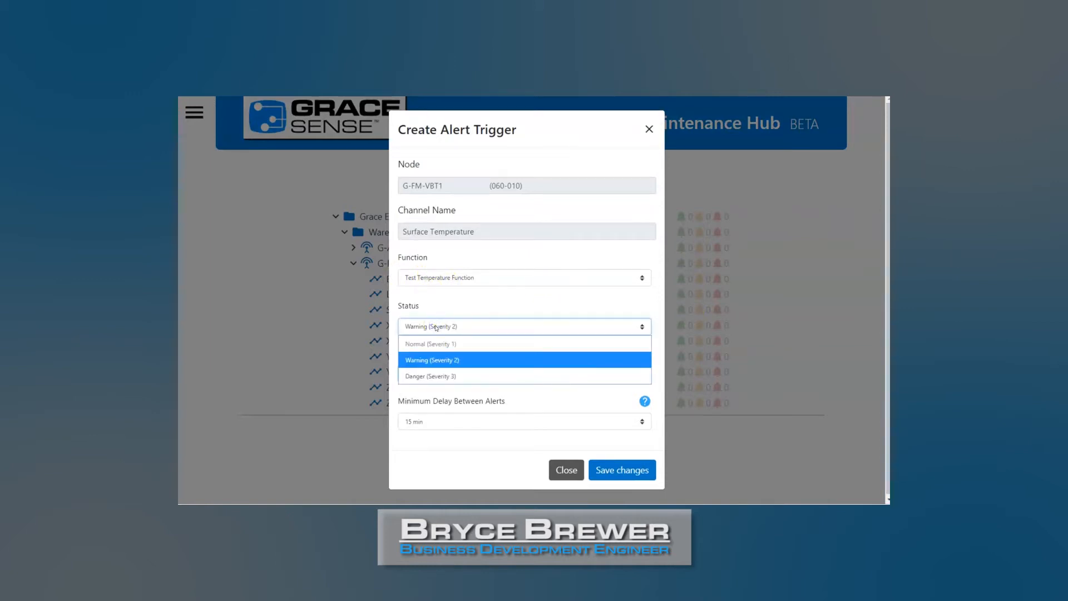
mouse_move(440, 376)
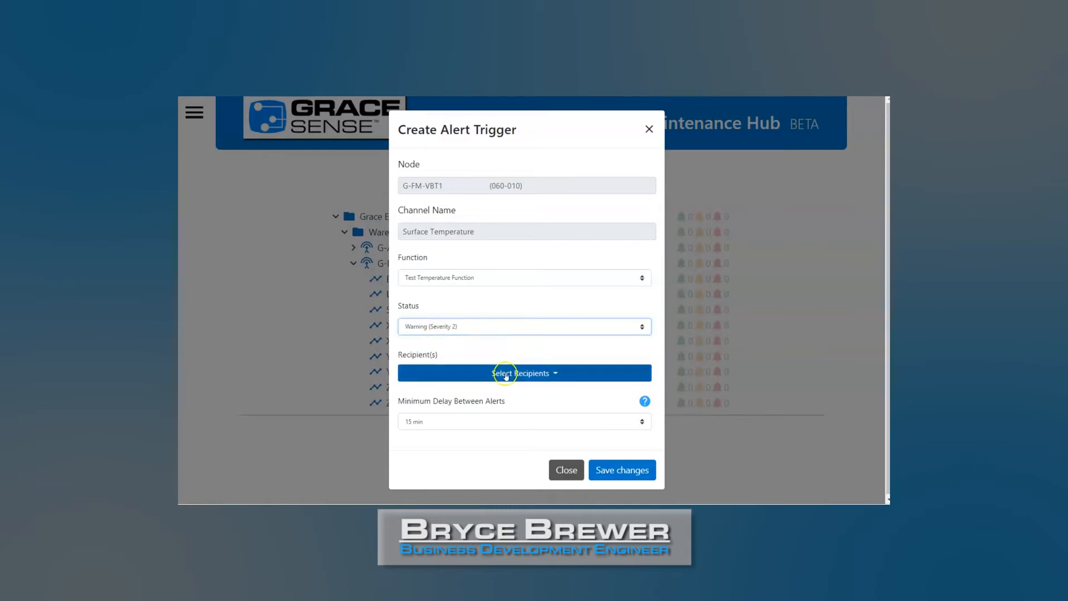
mouse_move(564, 390)
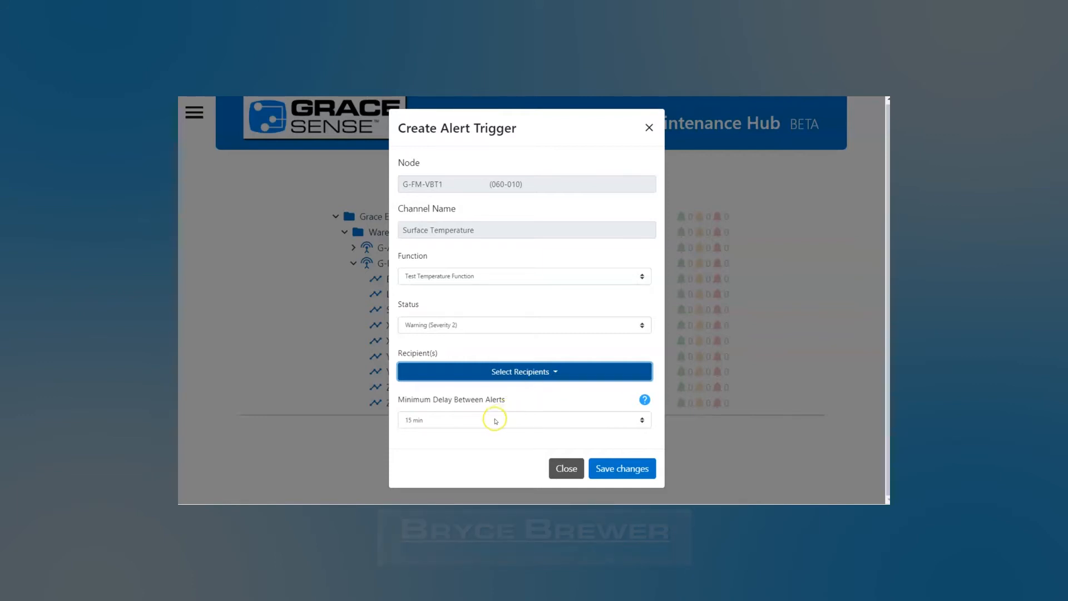
left_click(523, 419)
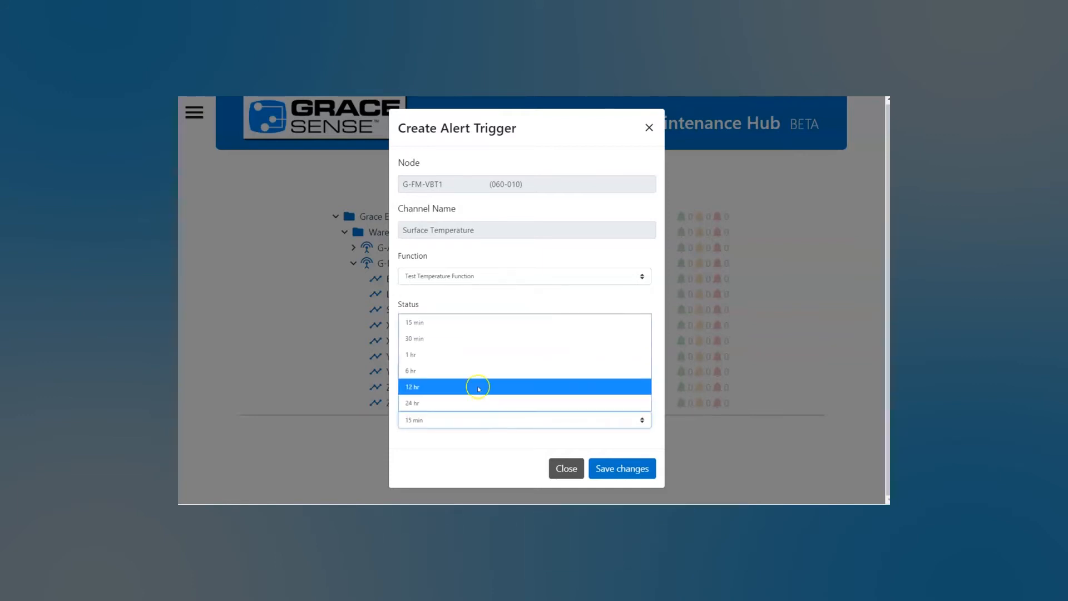
left_click(412, 354)
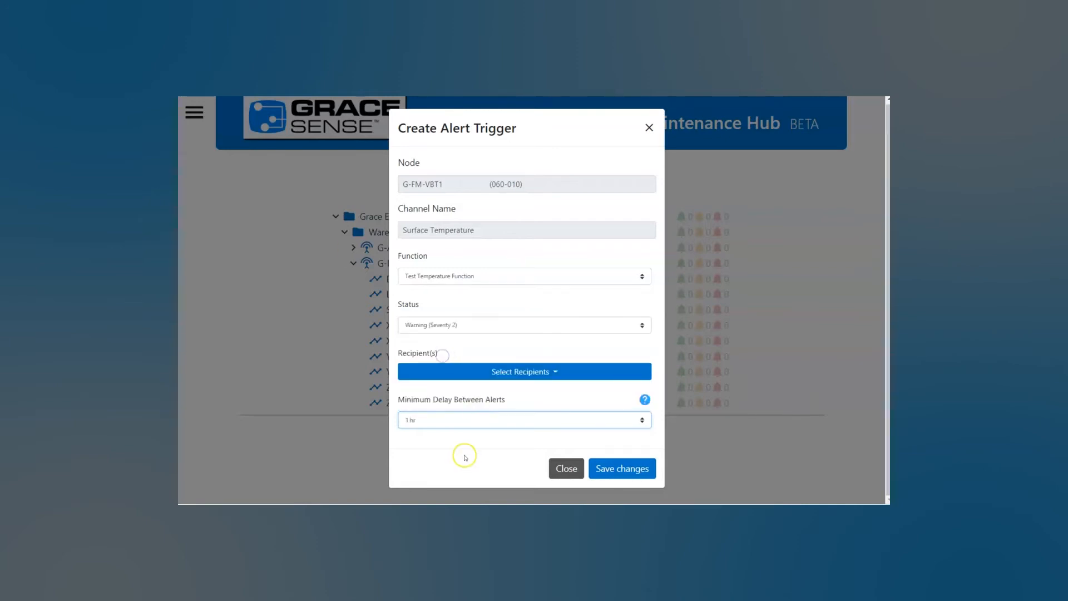
left_click(565, 468)
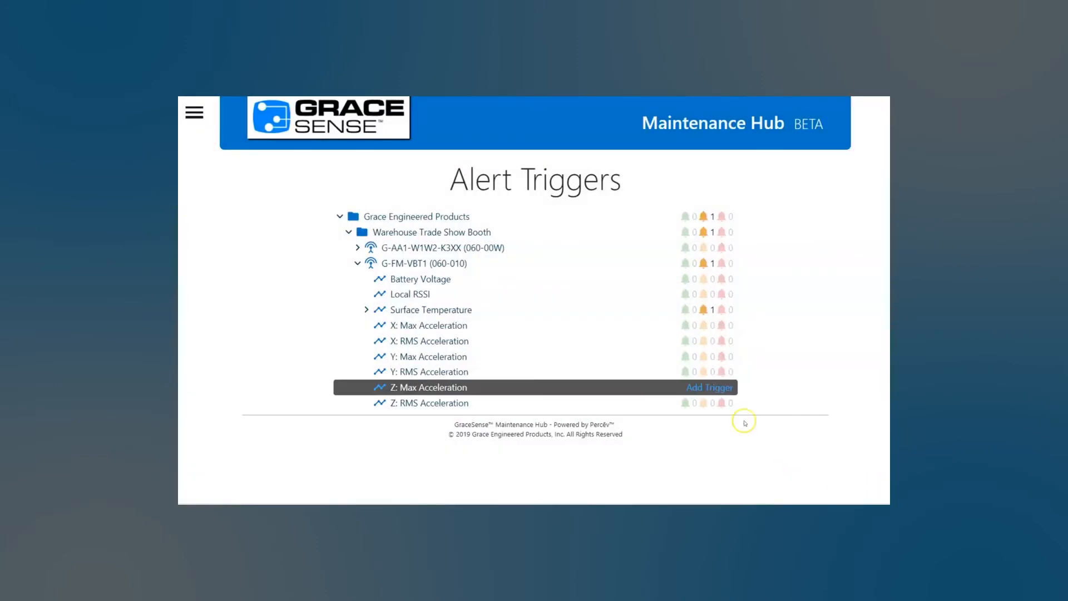
Step: Return to the dashboard and expand Warehouse Trade Show Booth to check G-FM-VBT1's 25.65 °C reading
left_click(194, 112)
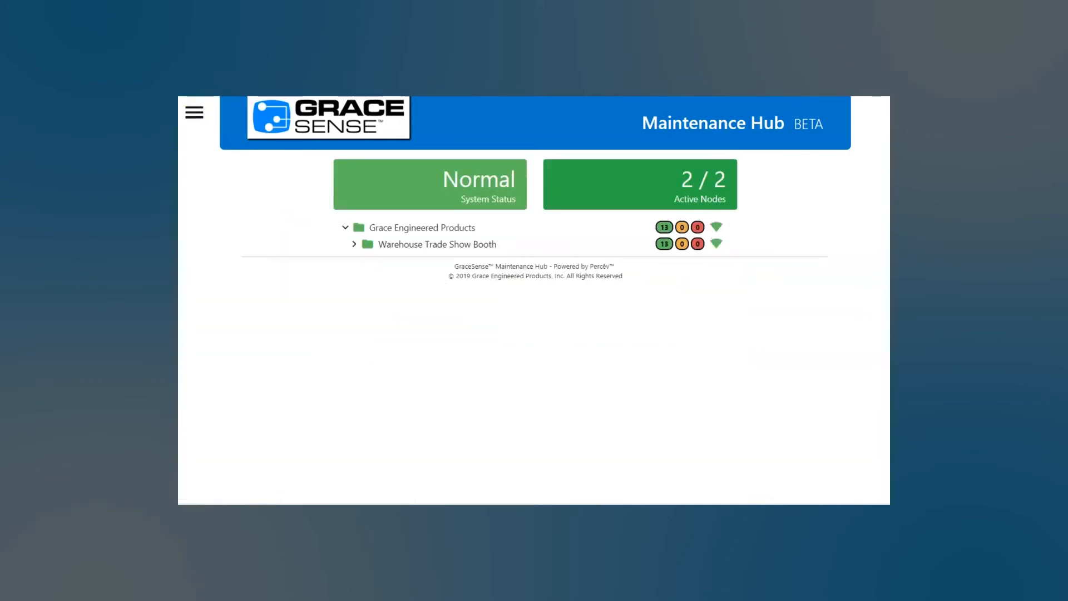
mouse_move(239, 164)
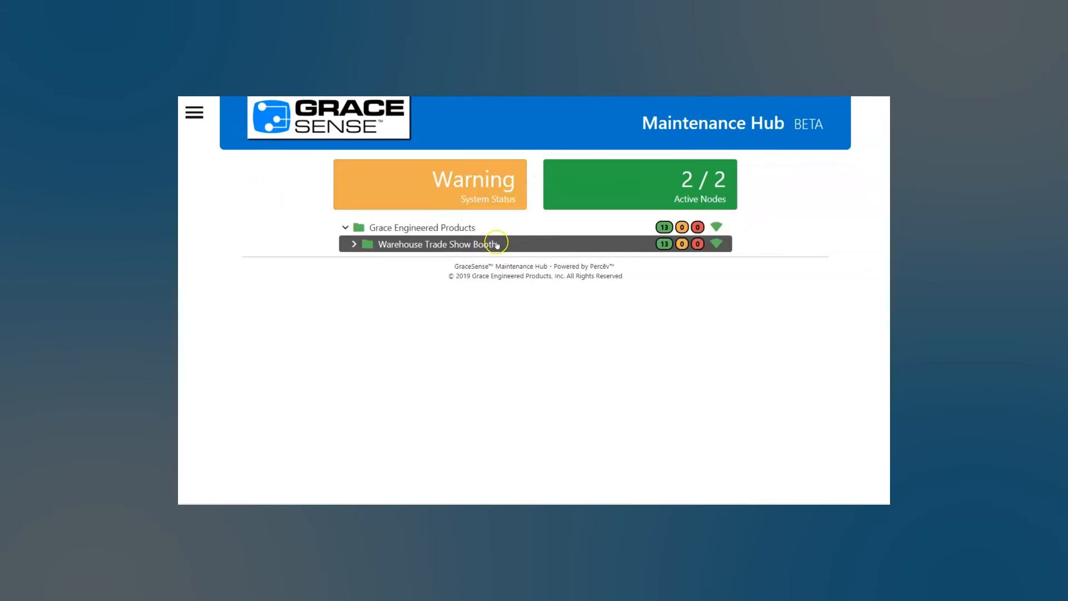
left_click(438, 244)
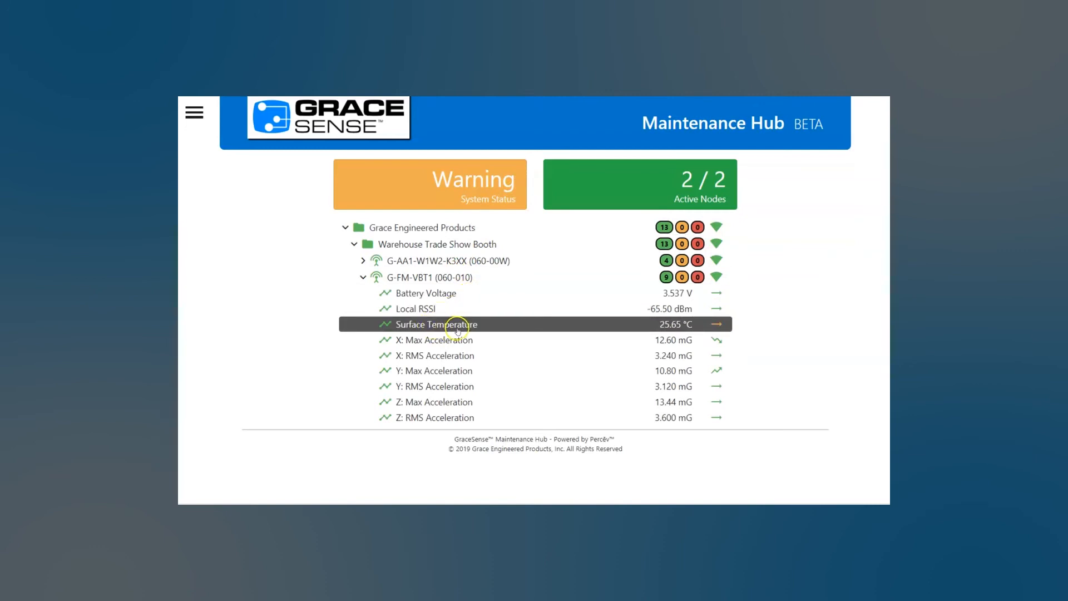
mouse_move(681, 327)
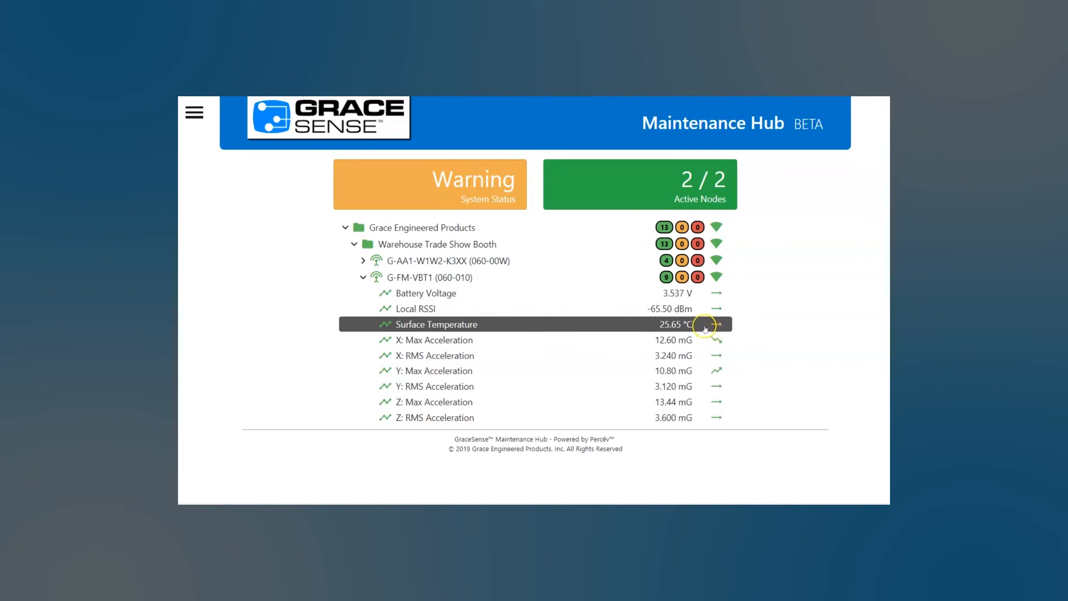
left_click(194, 113)
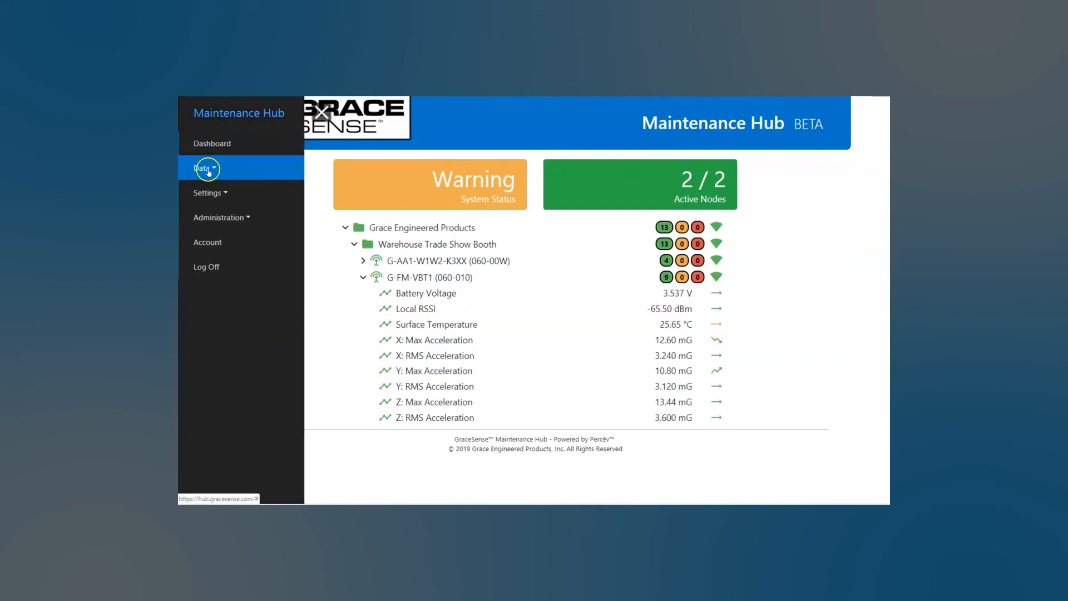
Step: Browse G-FM-VBT1's radio configuration, trying a 5.00 min Heartbeat Period, then close unsaved
left_click(201, 168)
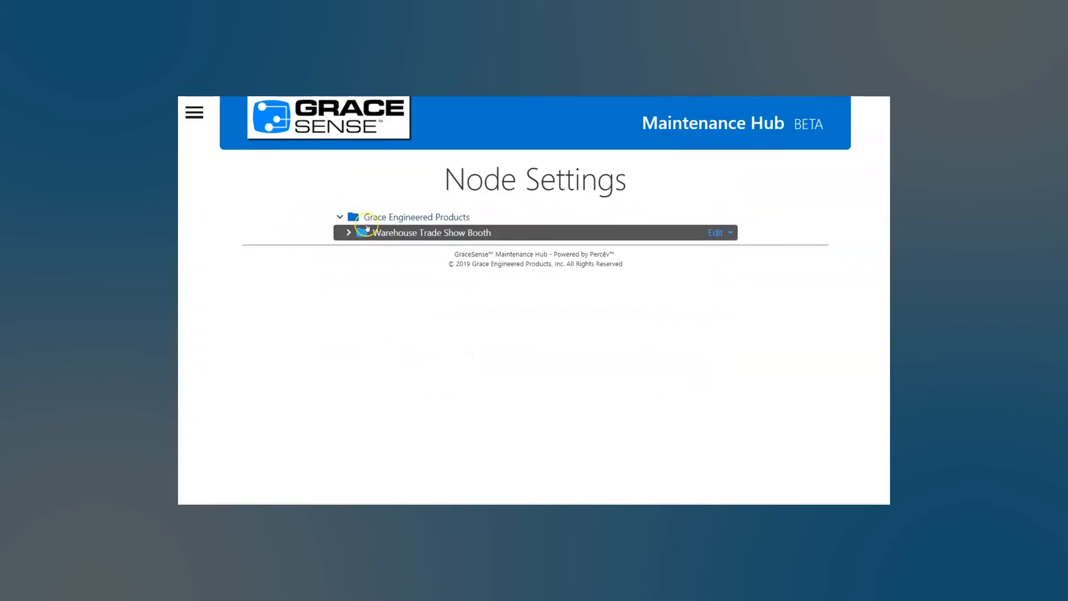
left_click(348, 233)
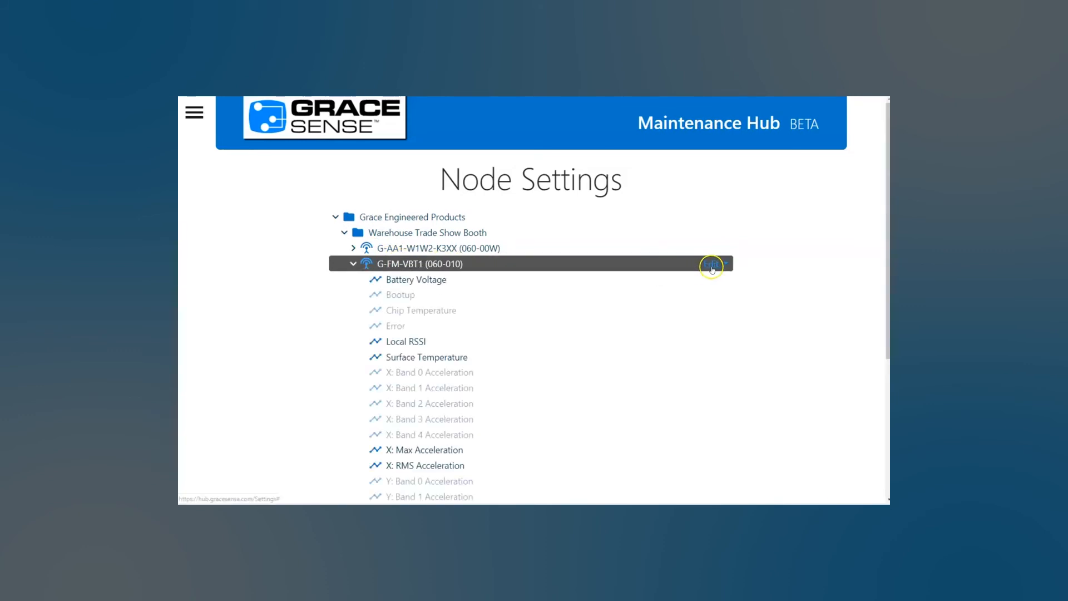
left_click(712, 264)
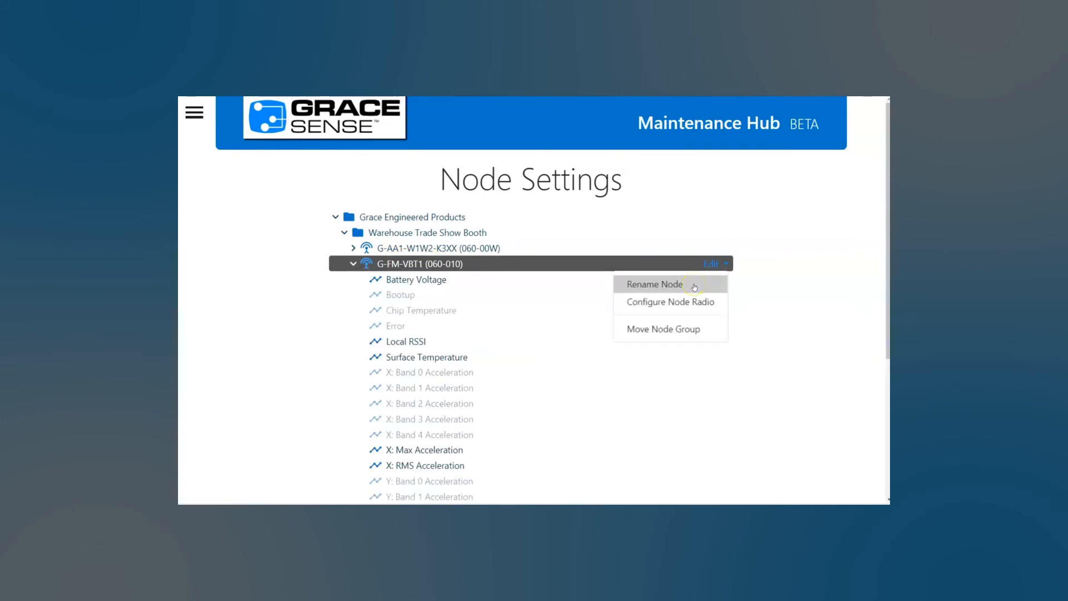
left_click(670, 302)
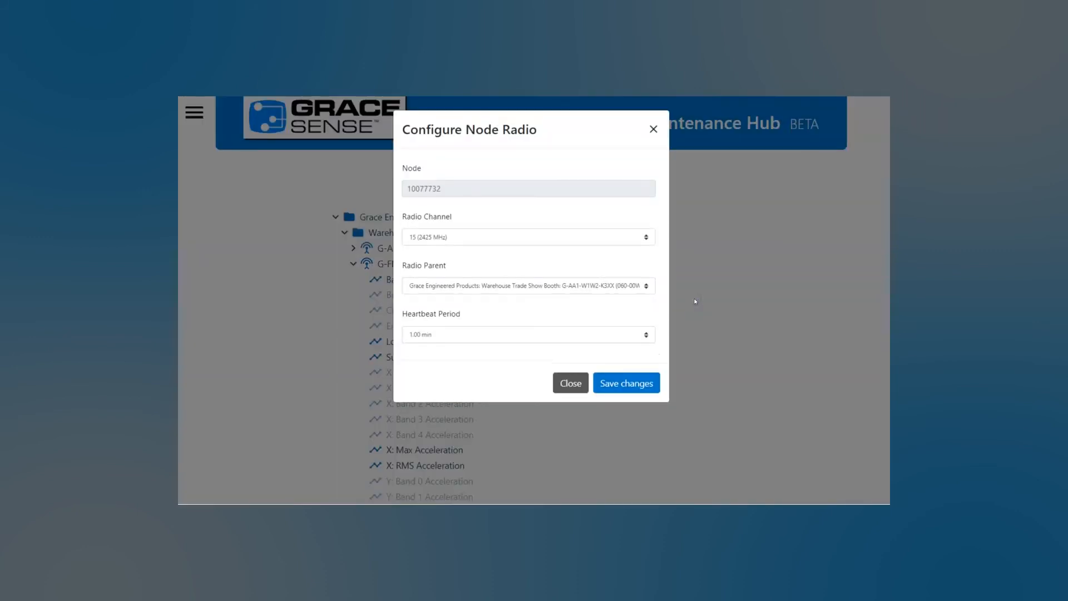
left_click(528, 334)
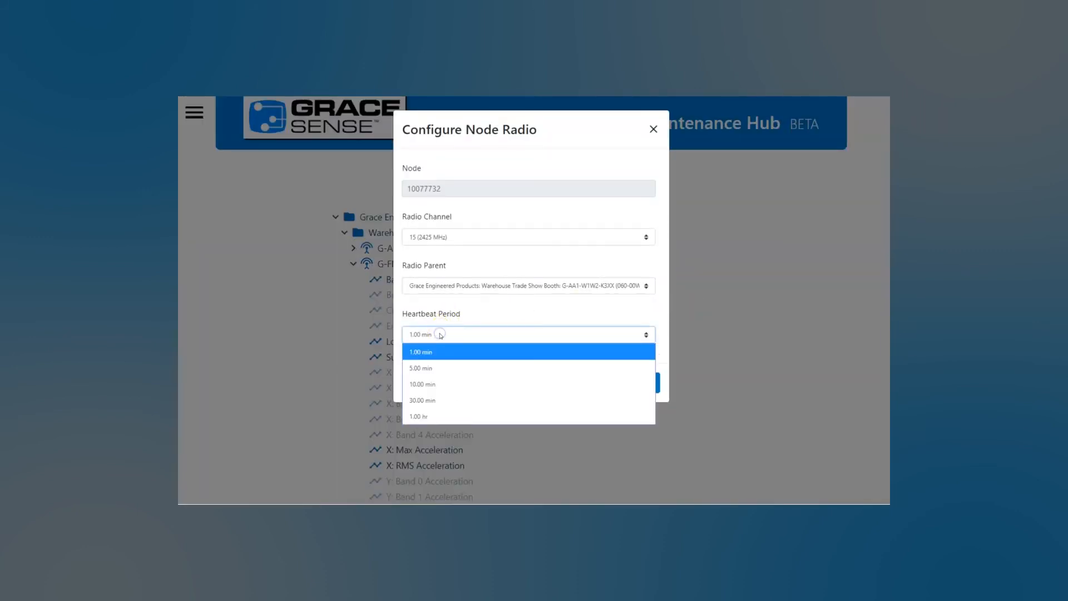
mouse_move(451, 368)
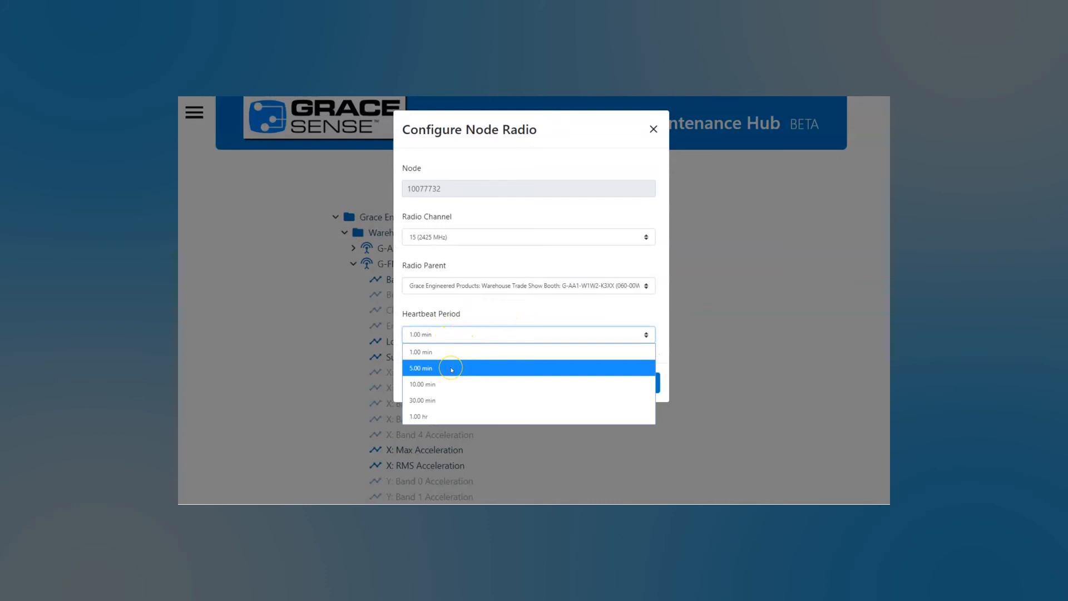
left_click(421, 367)
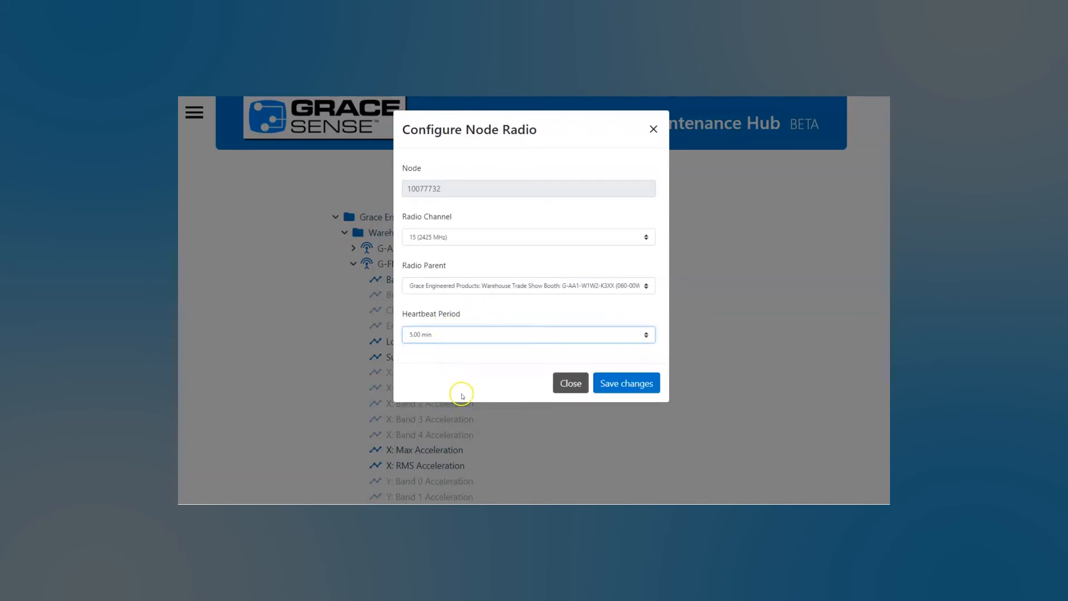
mouse_move(571, 382)
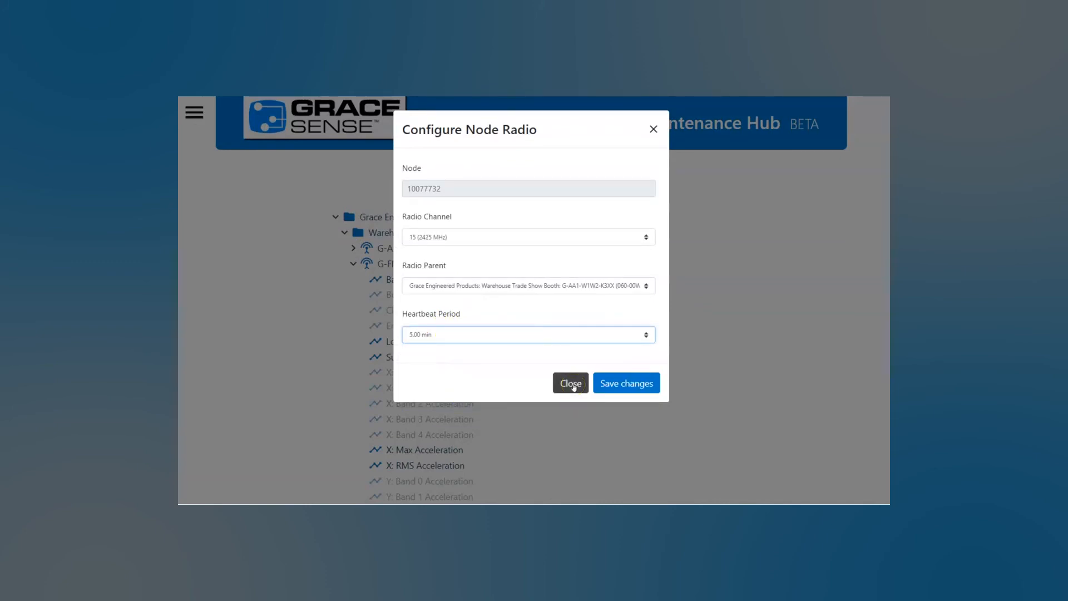
left_click(570, 382)
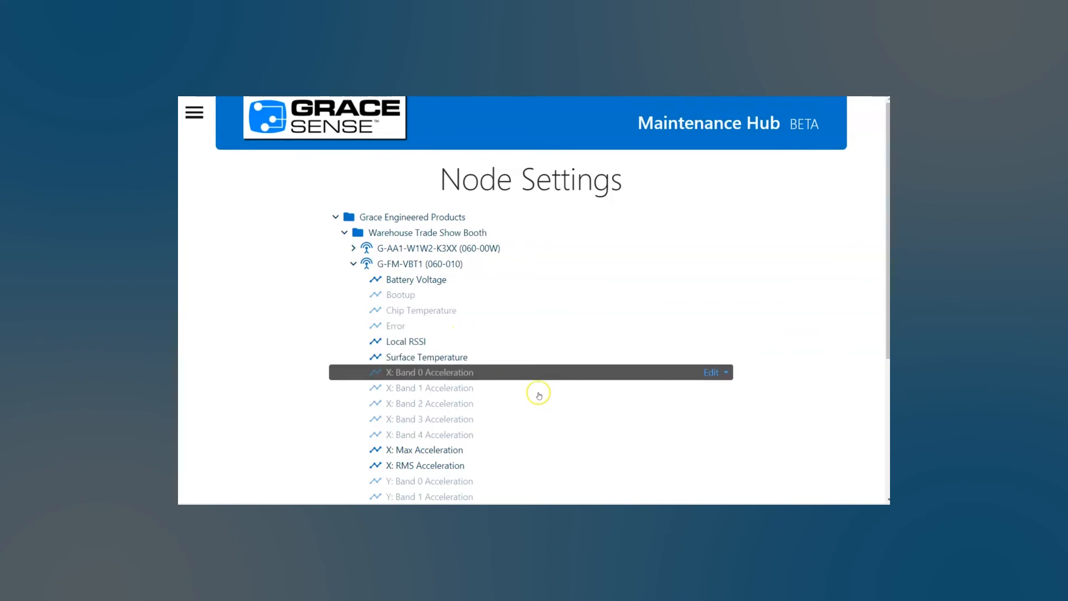
mouse_move(659, 363)
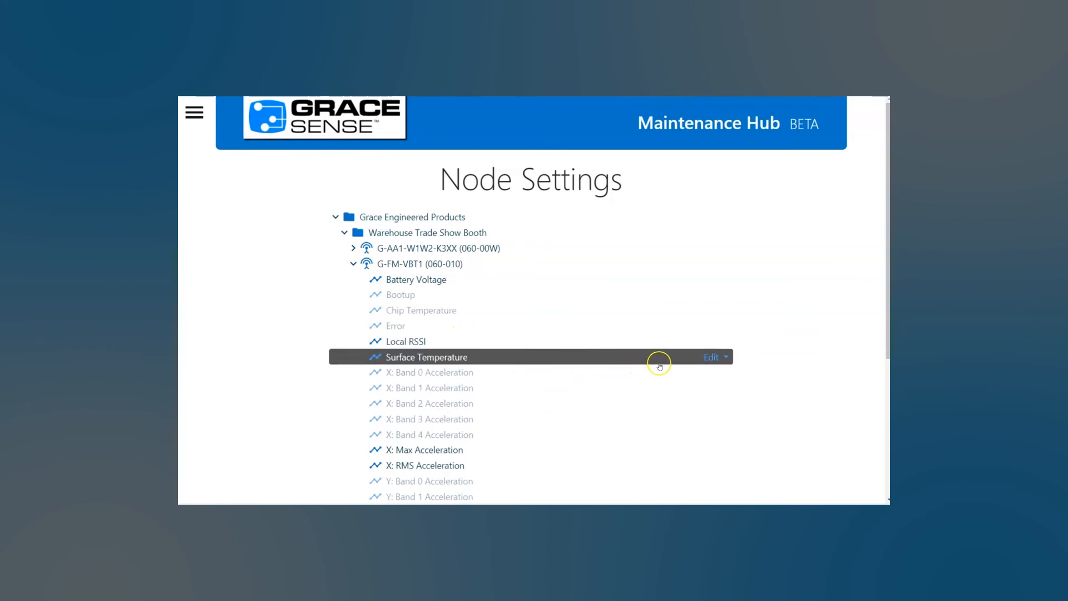
left_click(715, 356)
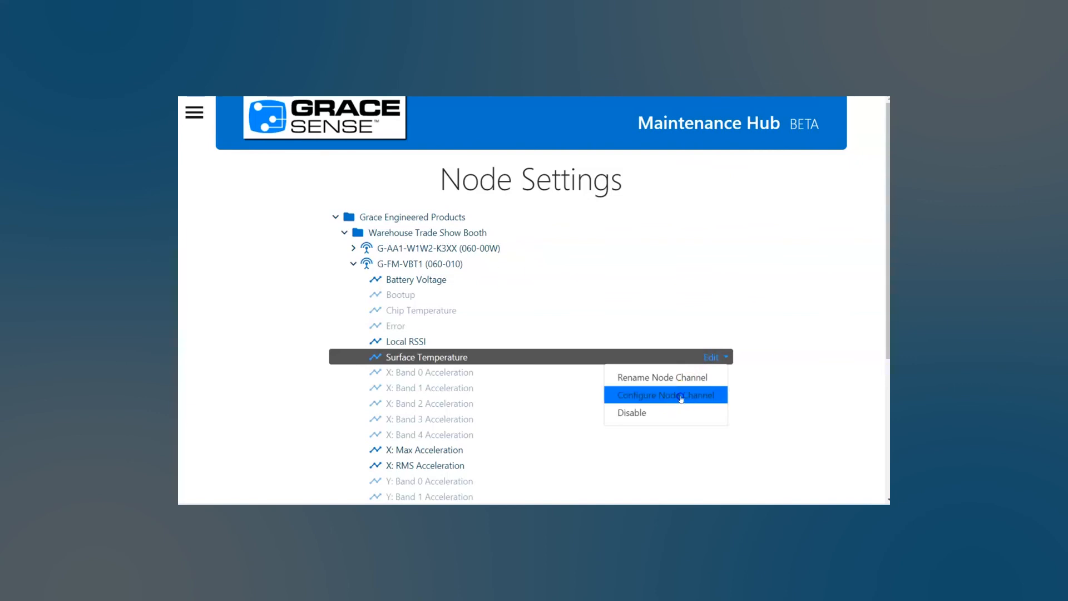
left_click(664, 395)
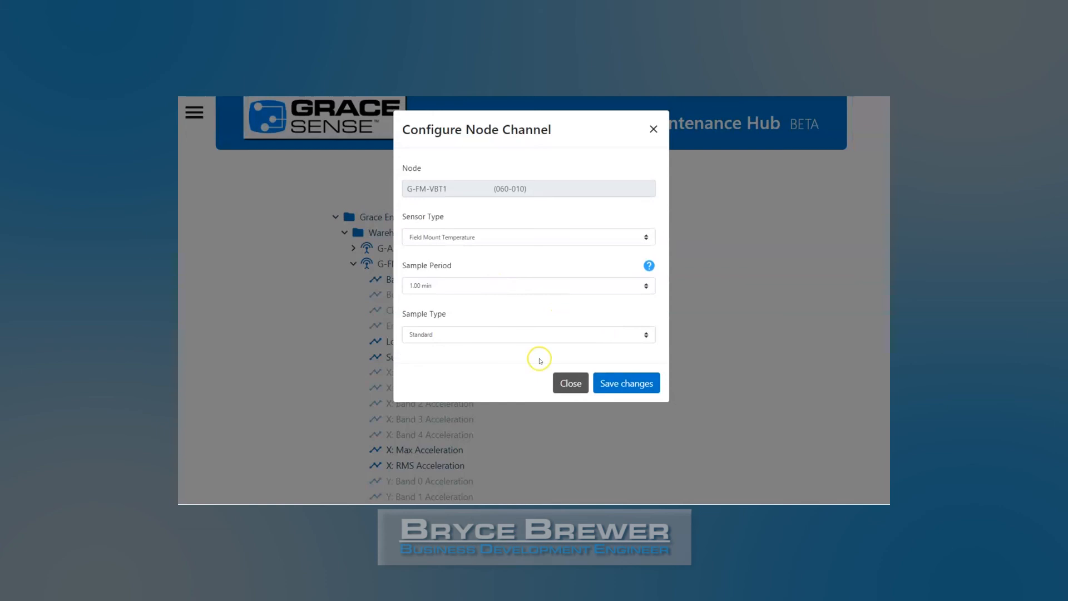
left_click(570, 382)
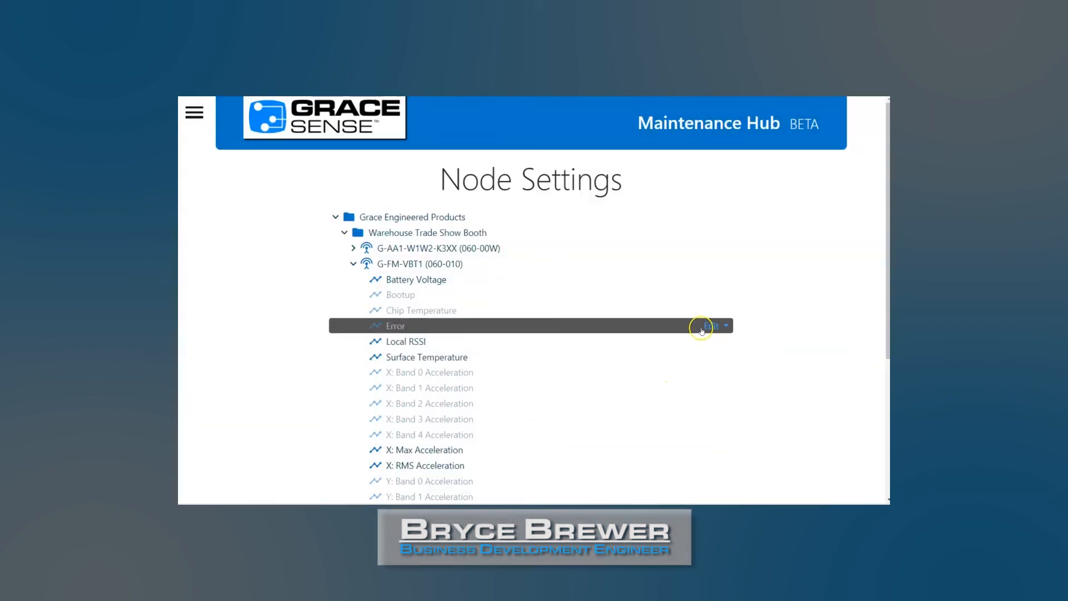
mouse_move(538, 388)
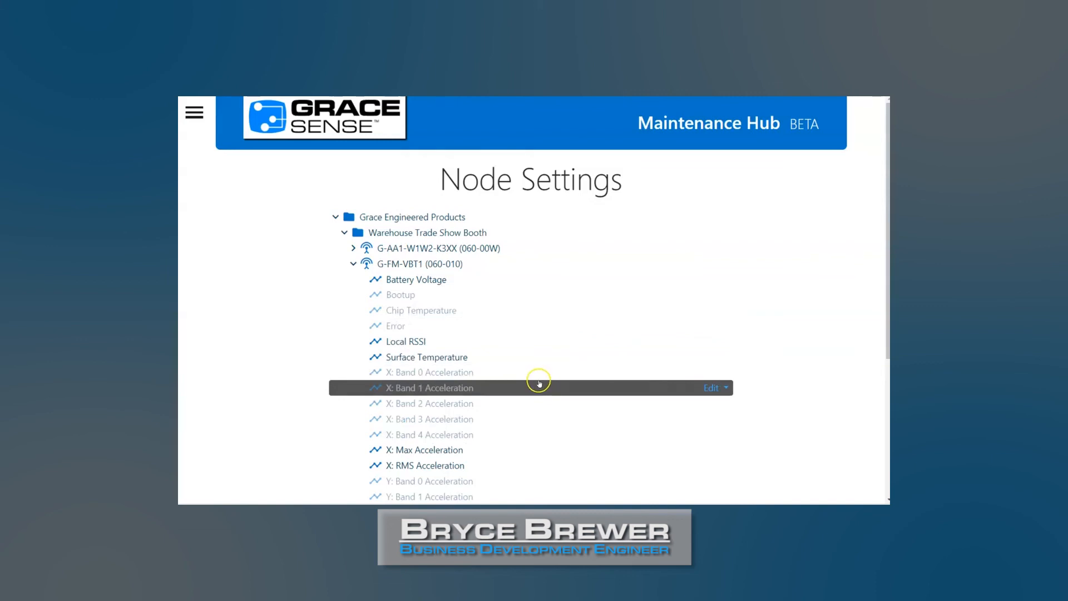
scroll("down", 3)
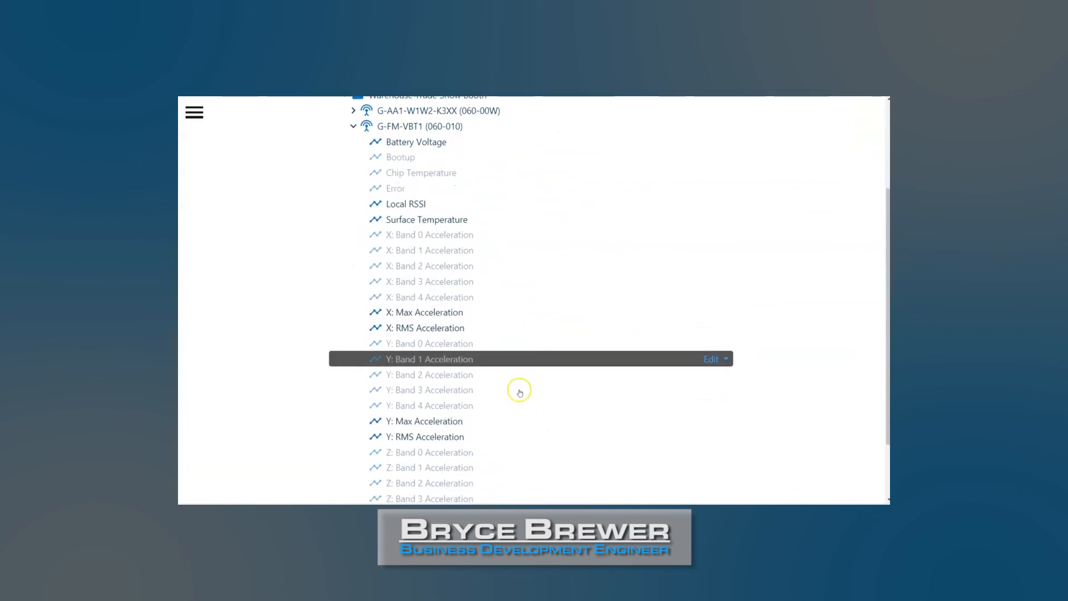
scroll("down", 3)
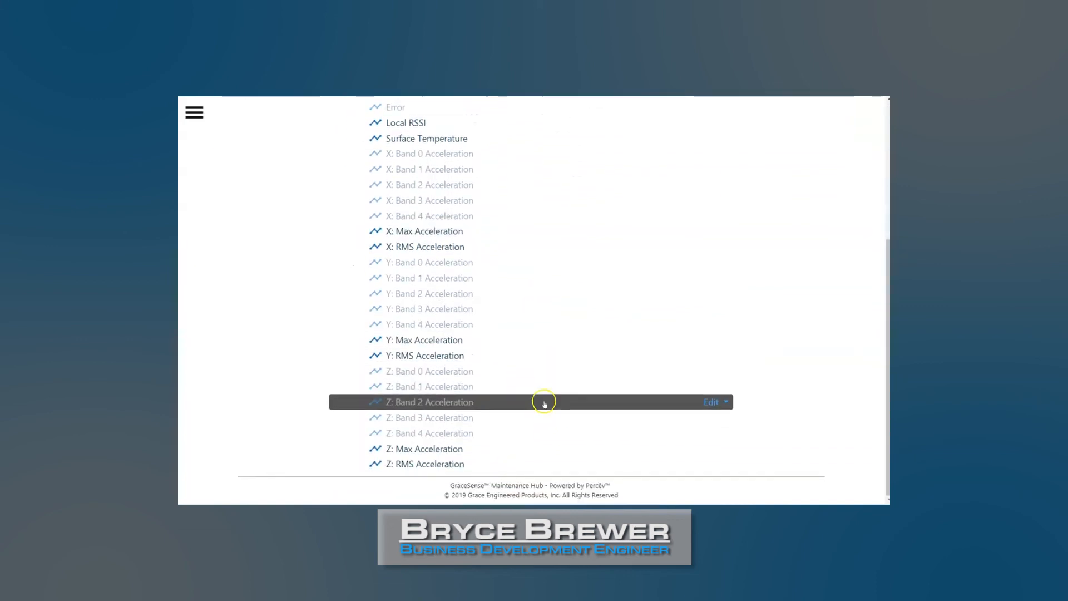